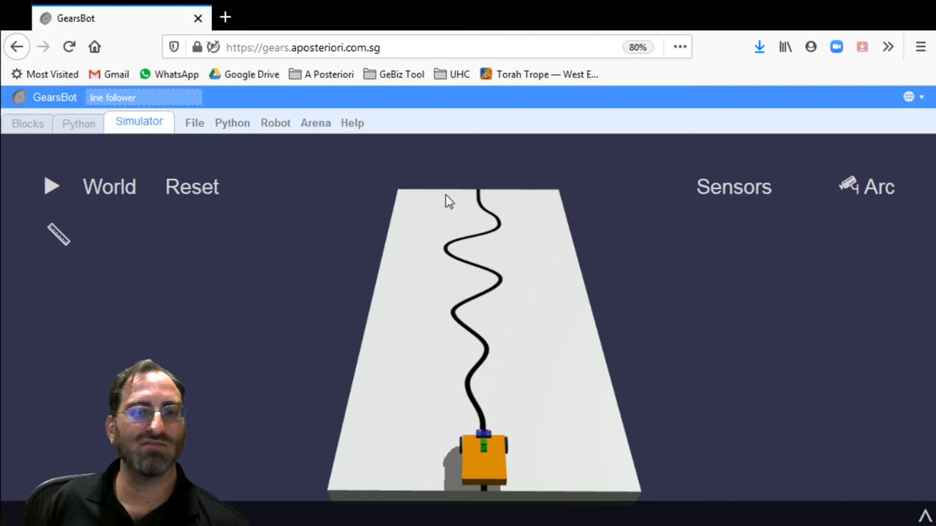
{"action": "mouse_move", "coordinate": [488, 203]}
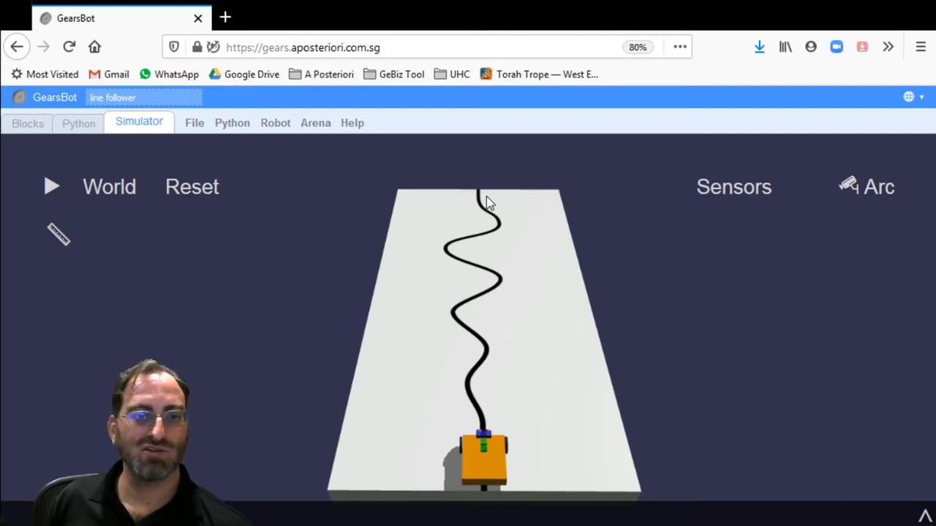
{"action": "mouse_move", "coordinate": [493, 313]}
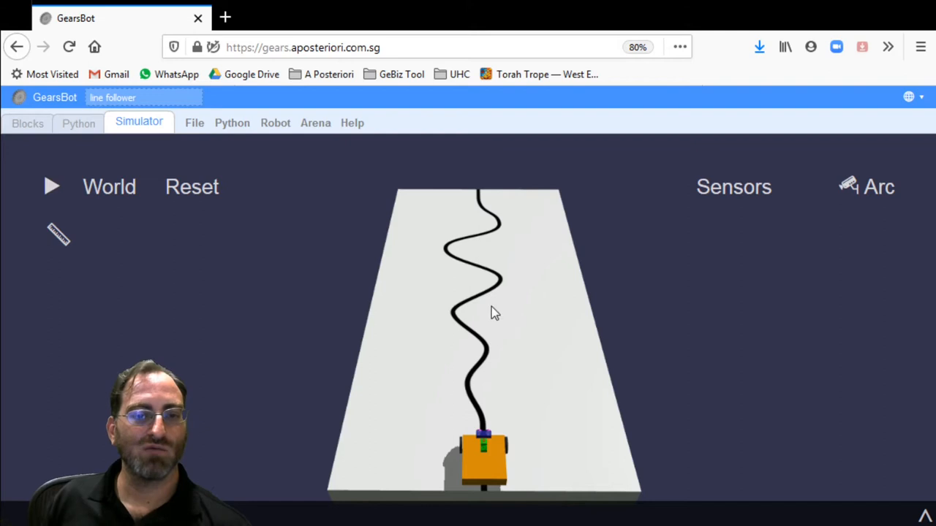
{"action": "mouse_move", "coordinate": [487, 459]}
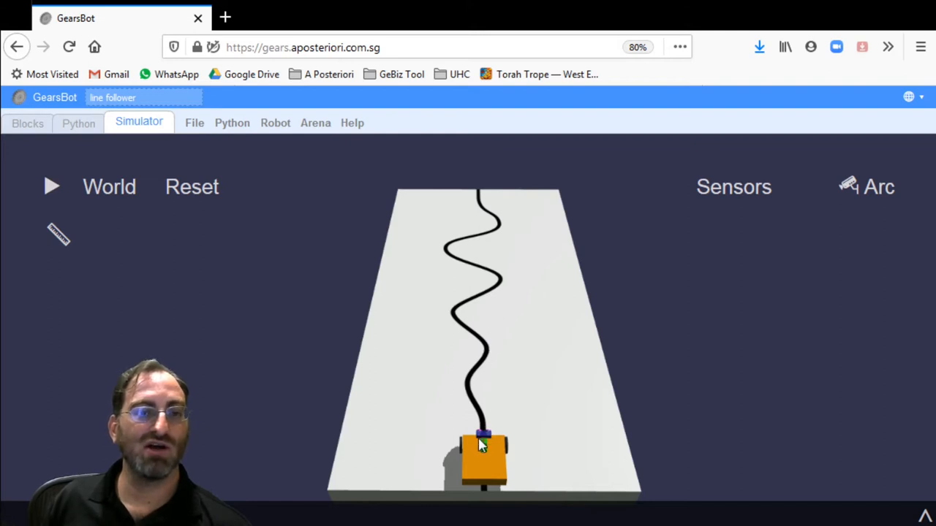
{"action": "mouse_move", "coordinate": [471, 246]}
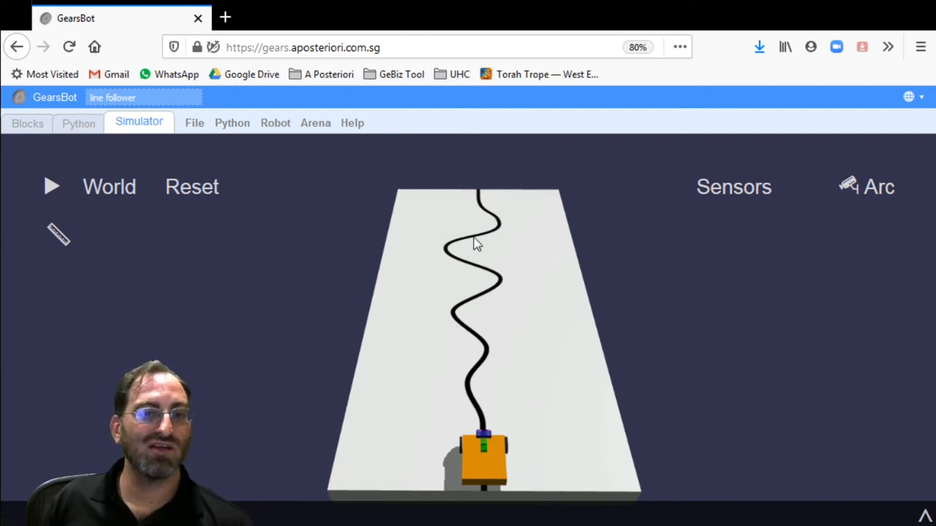
{"action": "mouse_move", "coordinate": [462, 205]}
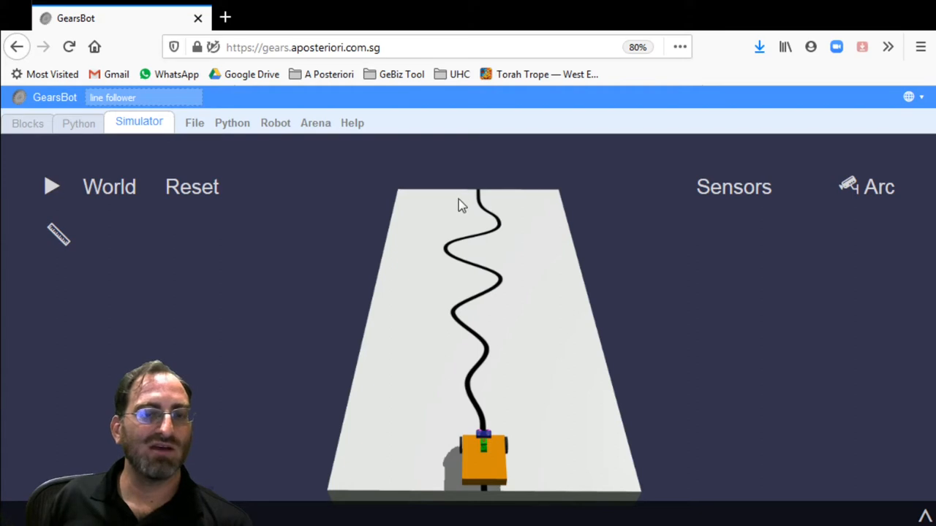
{"action": "mouse_move", "coordinate": [485, 207]}
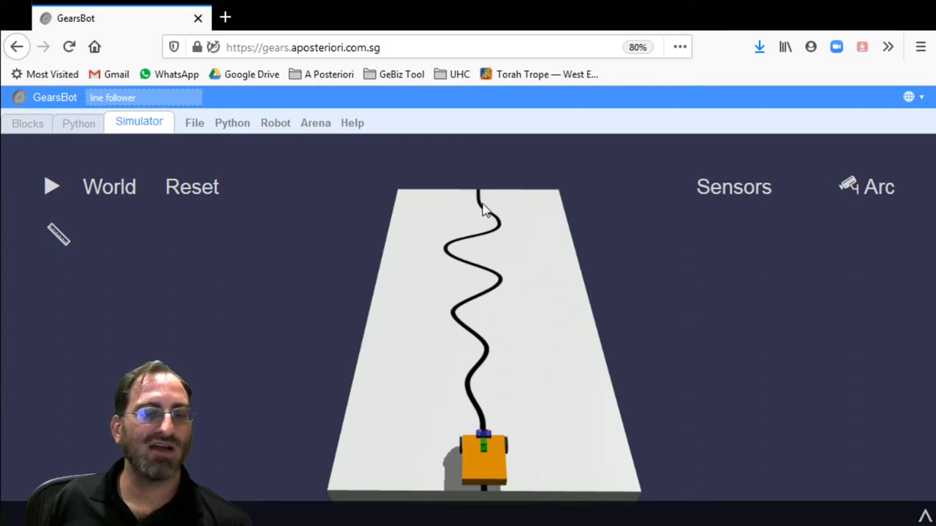
{"action": "mouse_move", "coordinate": [489, 202]}
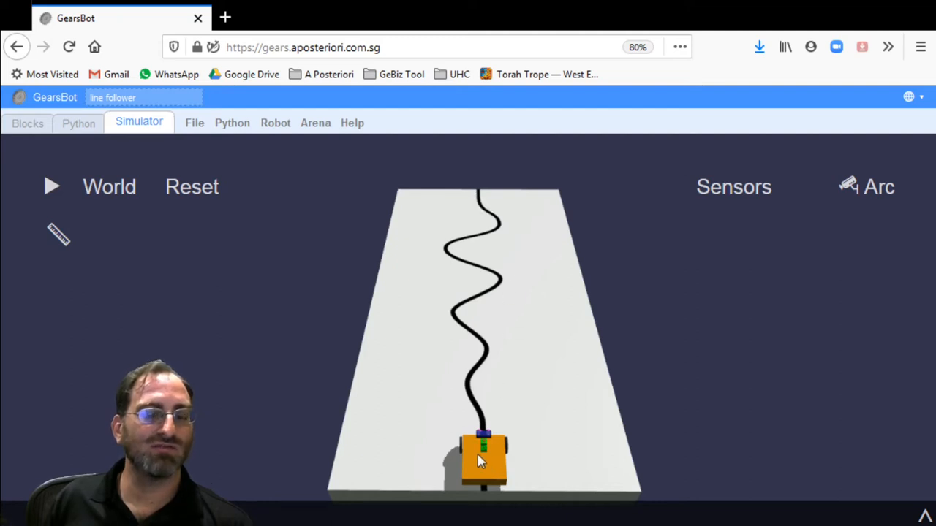
{"action": "mouse_move", "coordinate": [494, 216]}
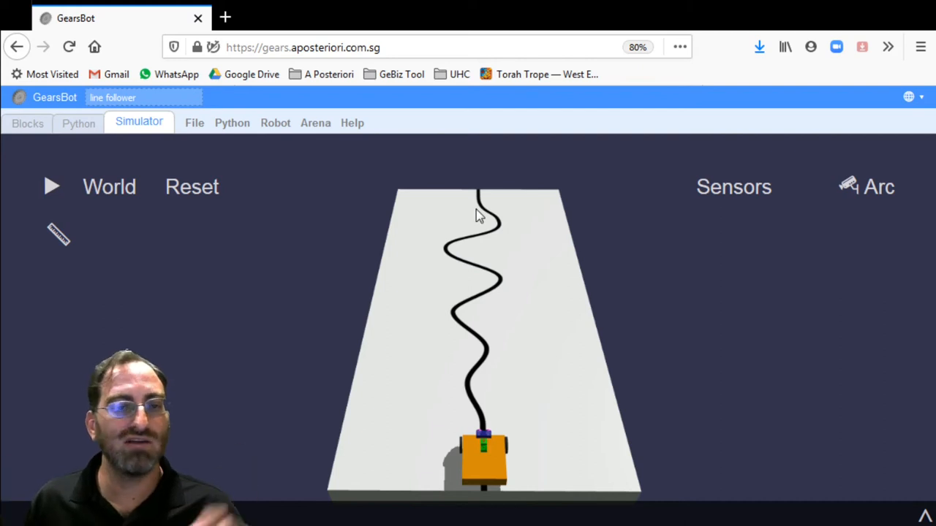
{"action": "mouse_move", "coordinate": [496, 219]}
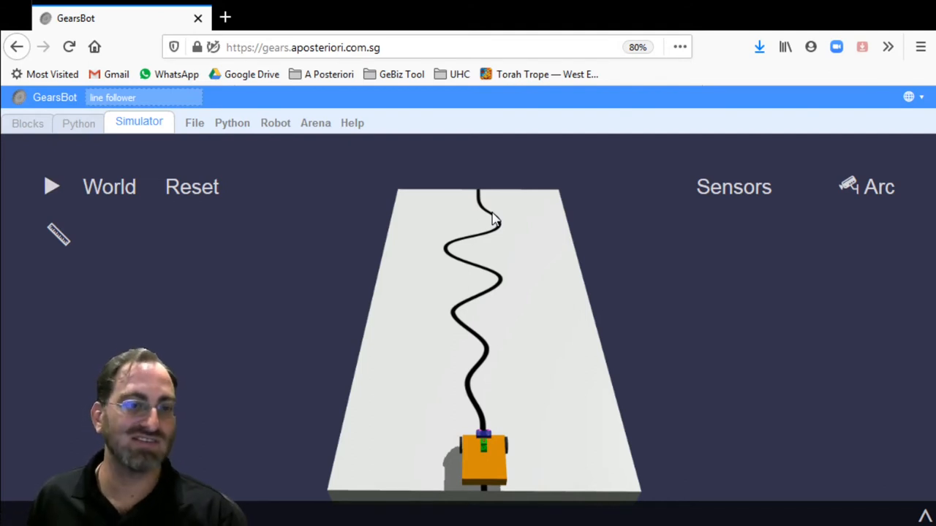
{"action": "mouse_move", "coordinate": [455, 220]}
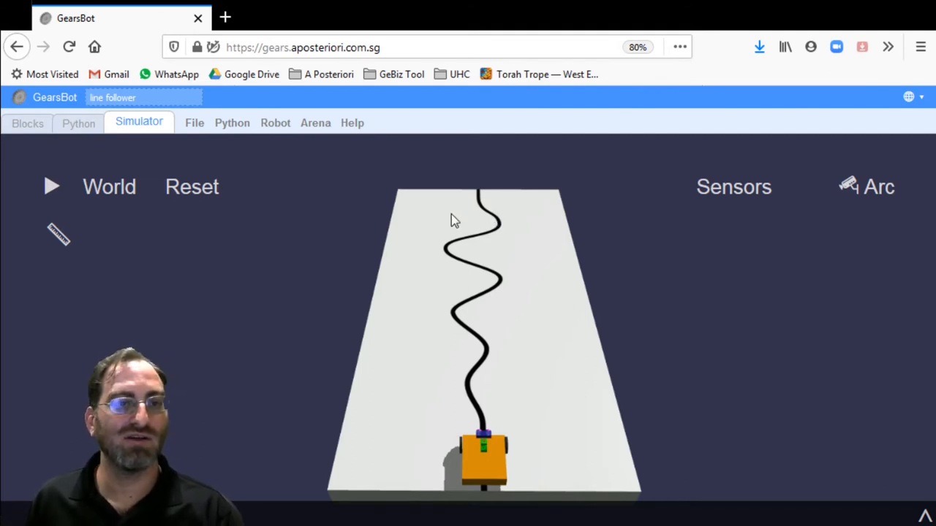
{"action": "mouse_move", "coordinate": [469, 223]}
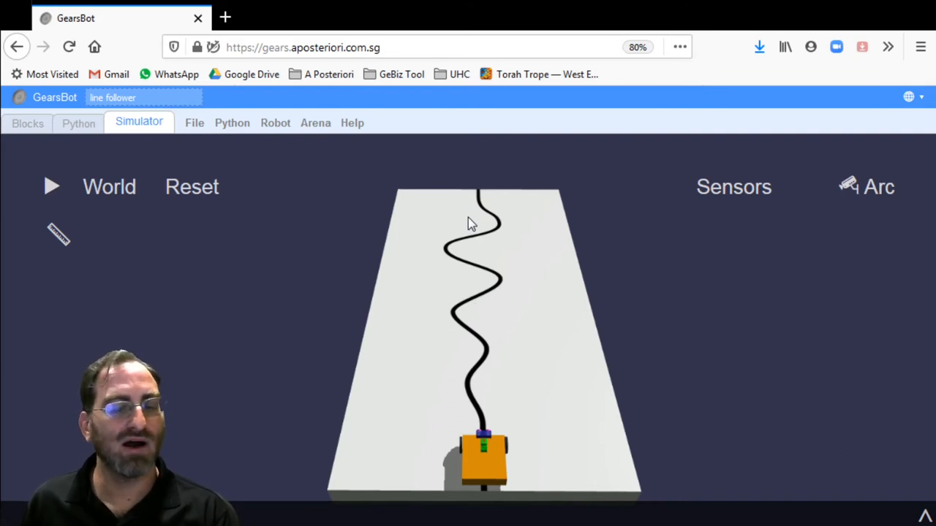
{"action": "mouse_move", "coordinate": [460, 202]}
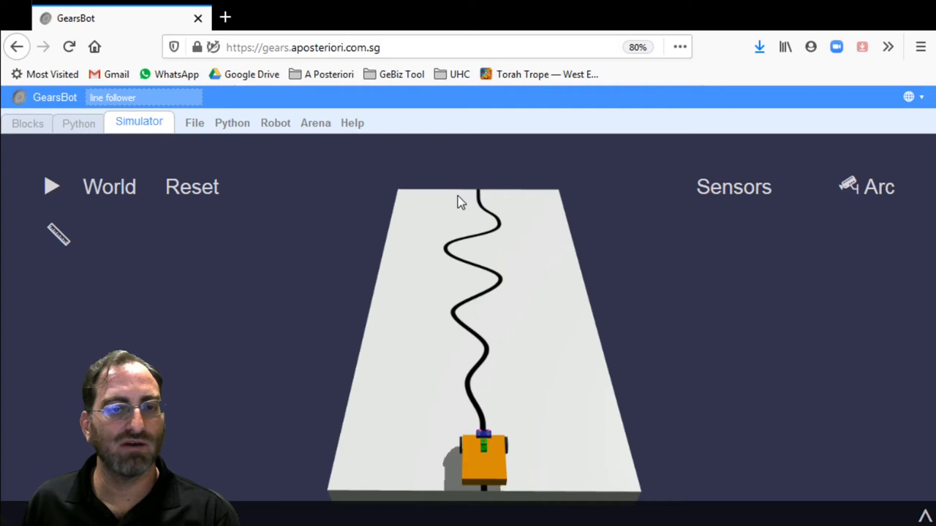
{"action": "mouse_move", "coordinate": [490, 212]}
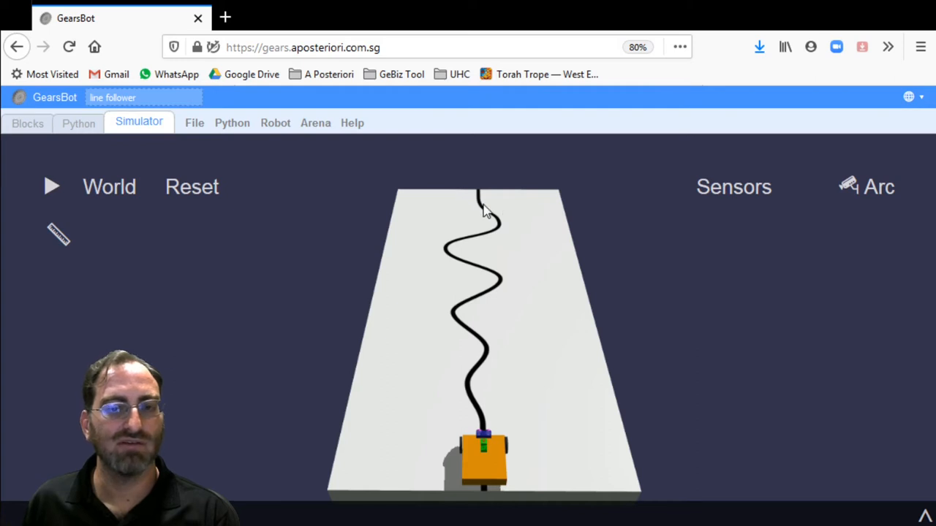
Show the Sensors readout panel beside the simulated track
{"action": "left_click", "coordinate": [733, 186]}
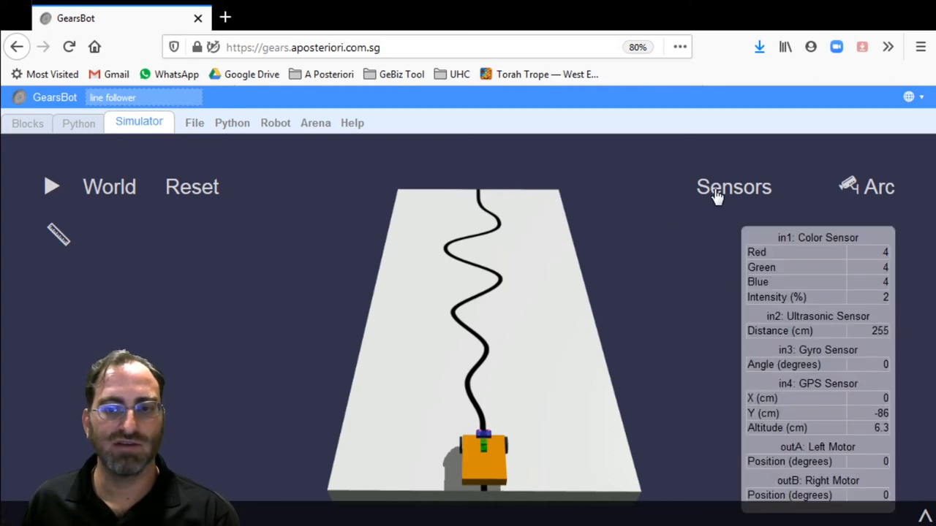
{"action": "mouse_move", "coordinate": [747, 419]}
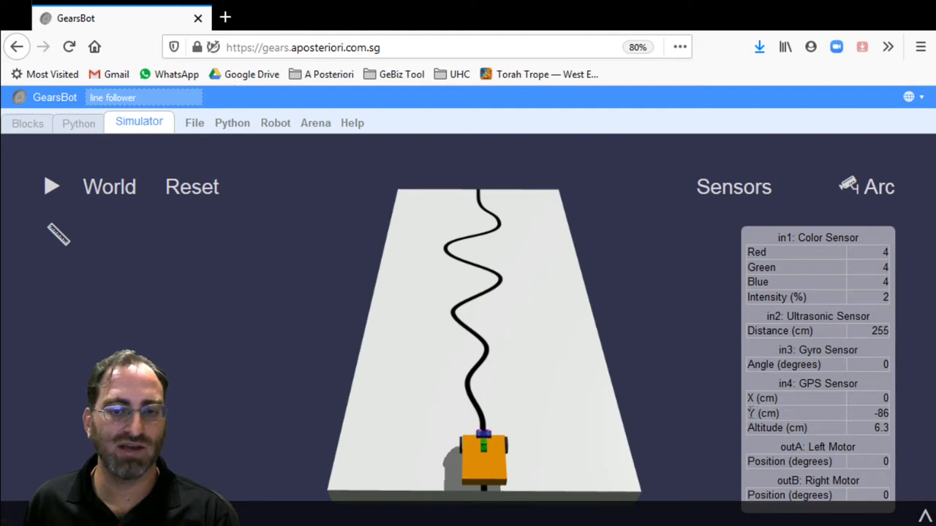
{"action": "left_click", "coordinate": [880, 399]}
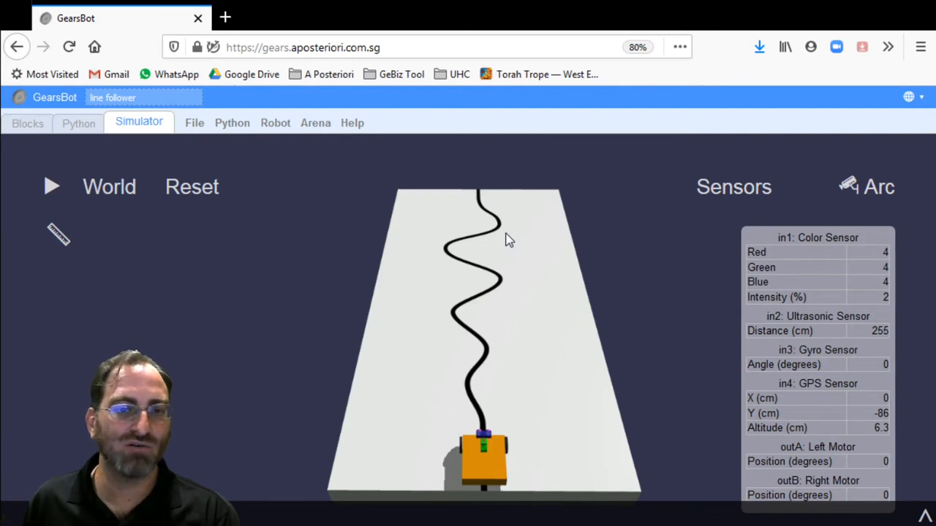
{"action": "mouse_move", "coordinate": [570, 369]}
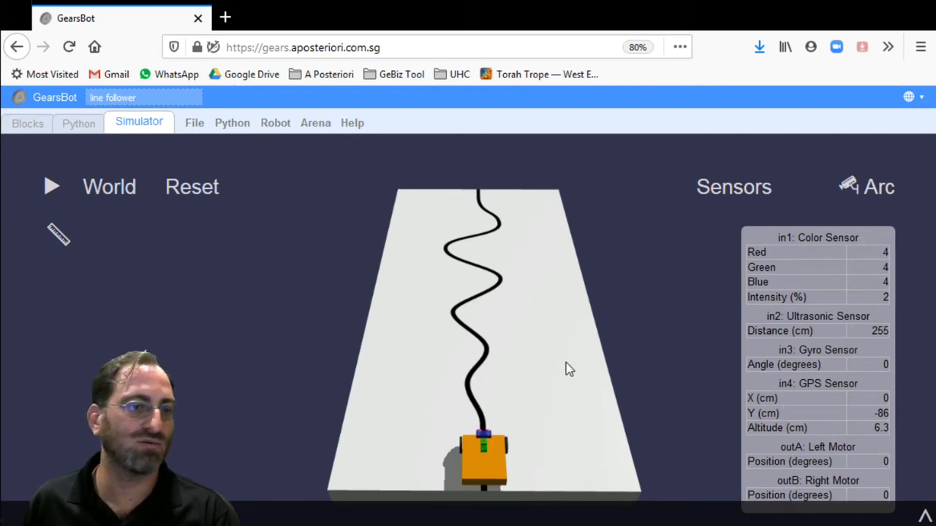
{"action": "mouse_move", "coordinate": [497, 347]}
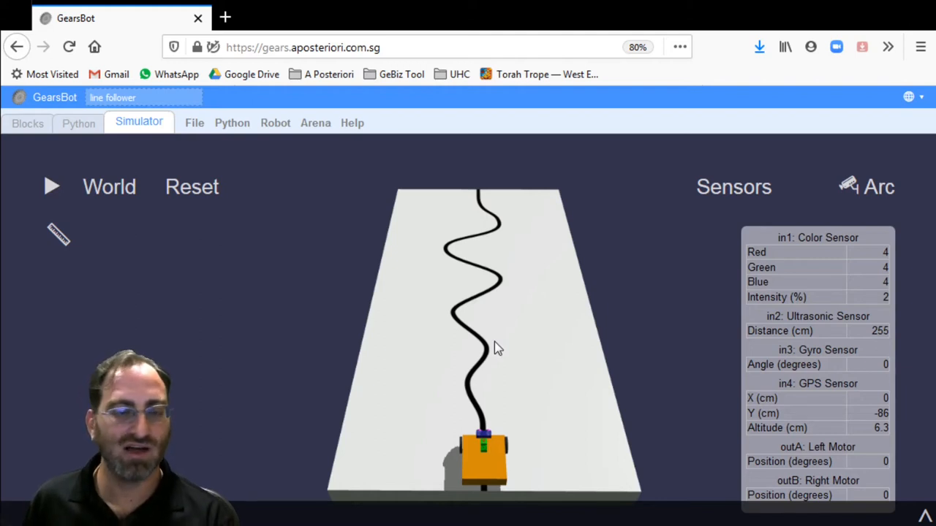
{"action": "mouse_move", "coordinate": [508, 342]}
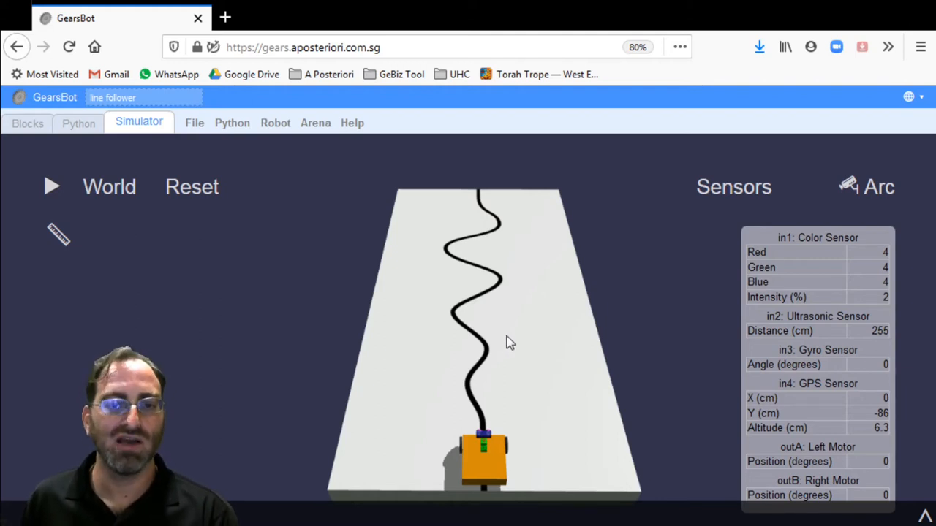
{"action": "mouse_move", "coordinate": [504, 353]}
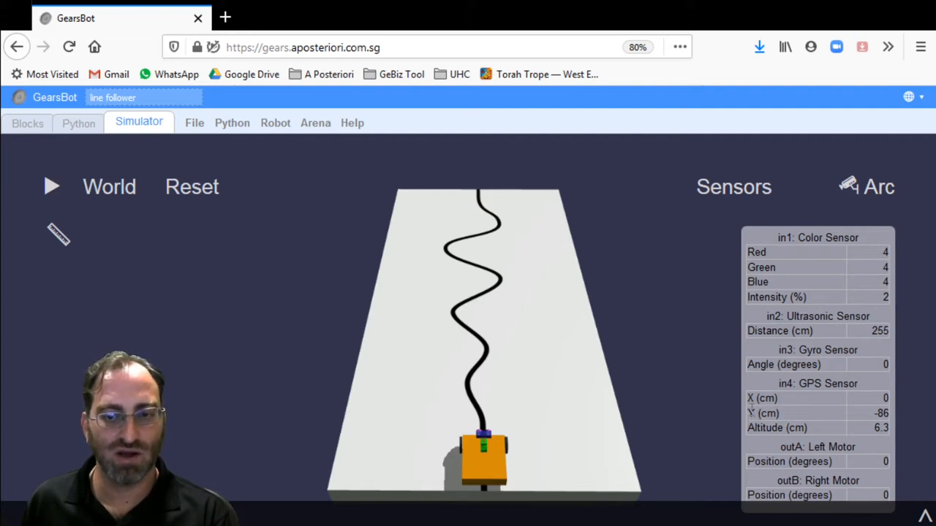
{"action": "mouse_move", "coordinate": [103, 166]}
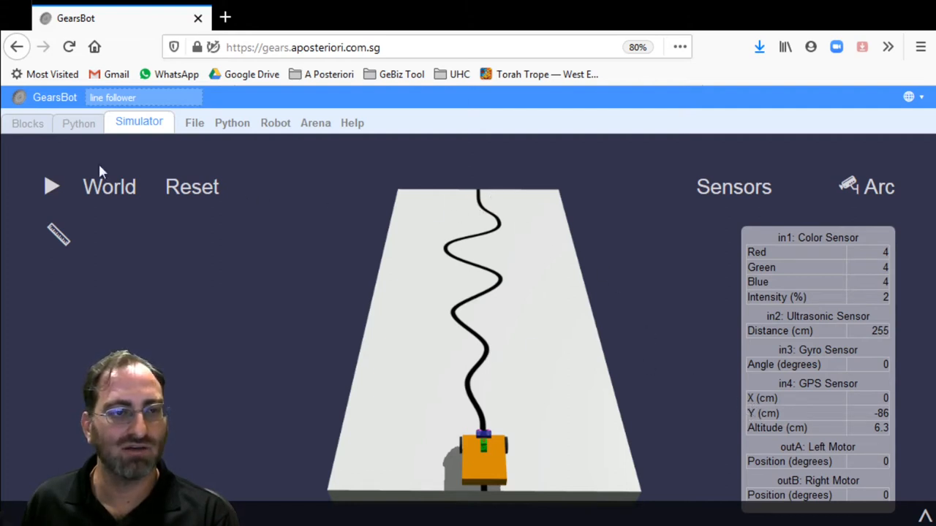
Run the line follower until it leaves the track, stop it, and return to Blocks
{"action": "left_click", "coordinate": [50, 187]}
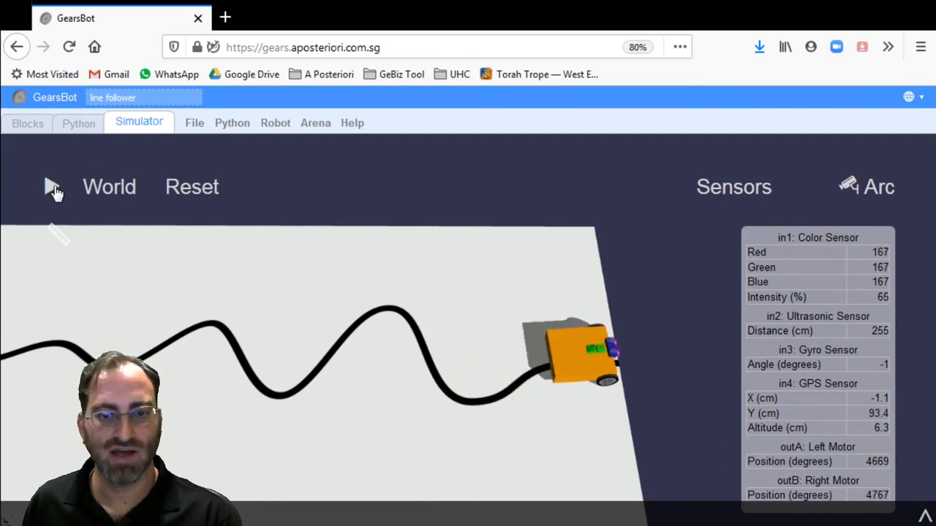
{"action": "left_click", "coordinate": [51, 186]}
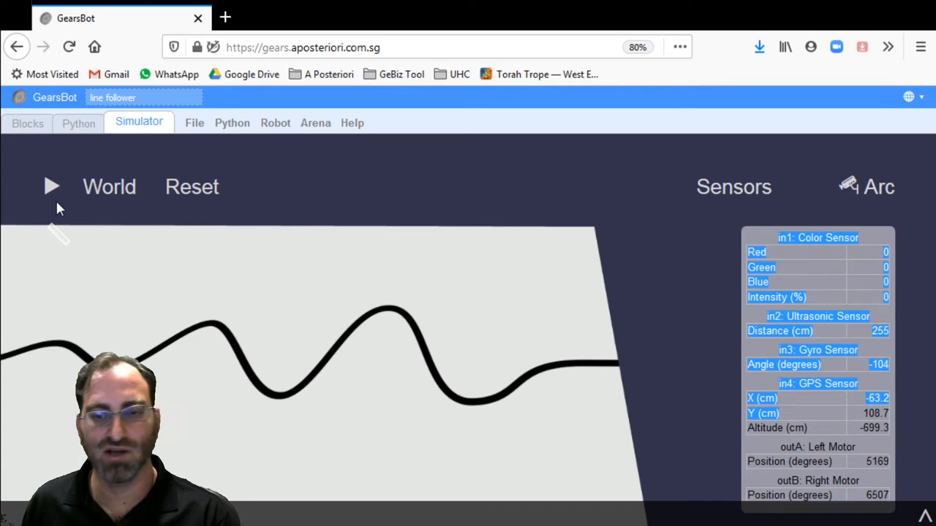
{"action": "left_click", "coordinate": [28, 122]}
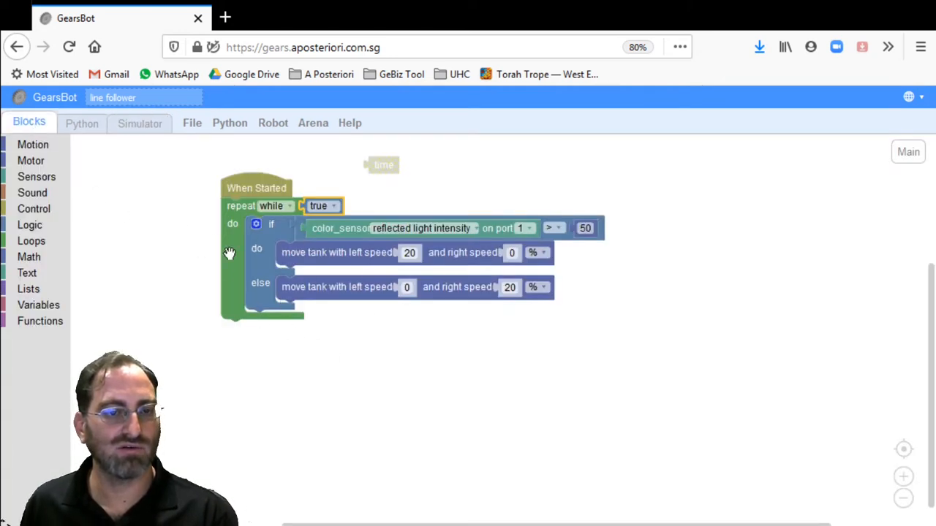
{"action": "mouse_move", "coordinate": [221, 227]}
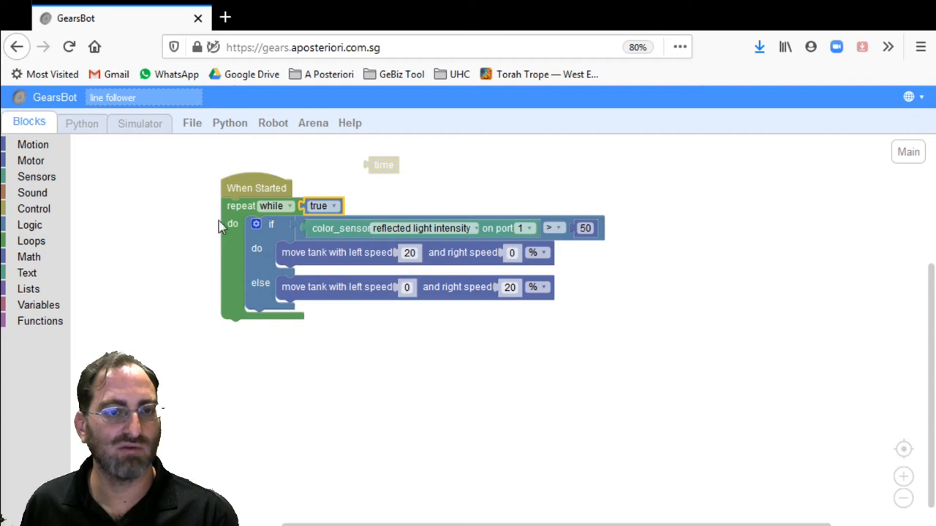
{"action": "mouse_move", "coordinate": [261, 311]}
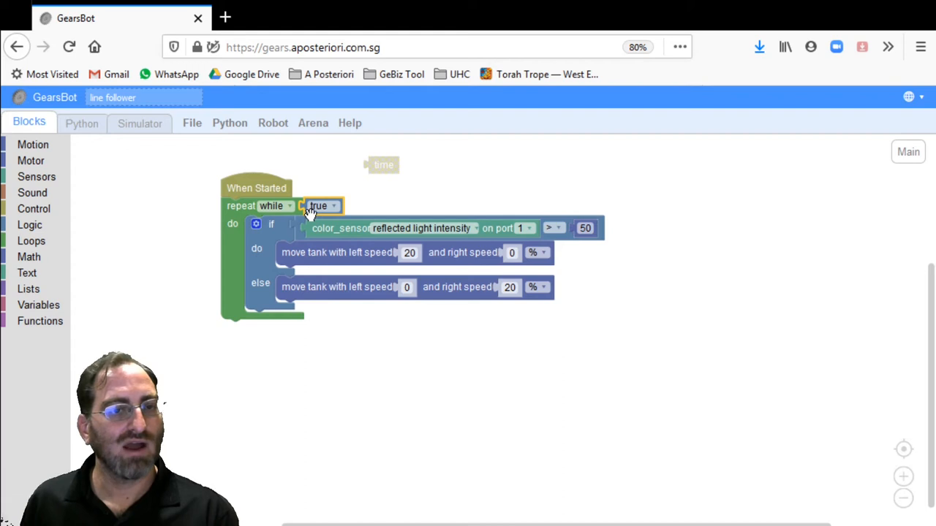
{"action": "mouse_move", "coordinate": [266, 163]}
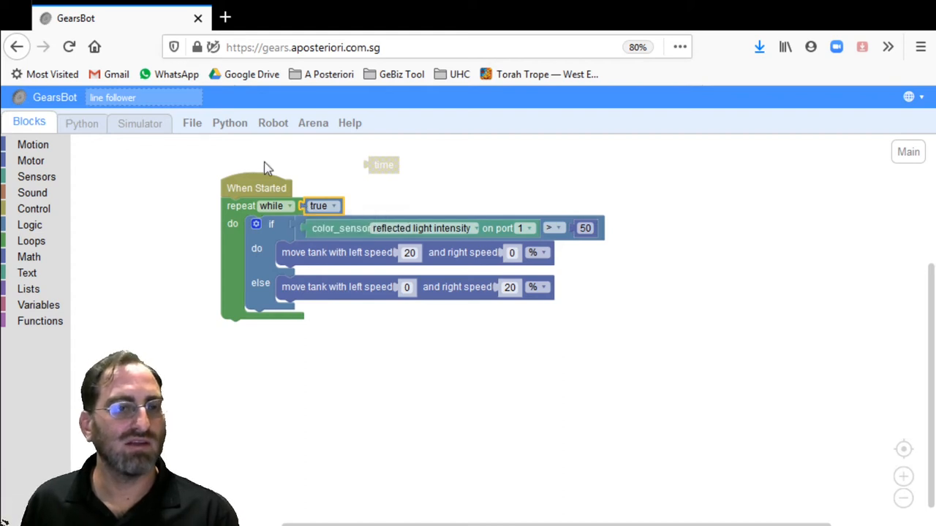
Check the run in the simulator and reset the robot before editing the loop condition
{"action": "left_click", "coordinate": [139, 122]}
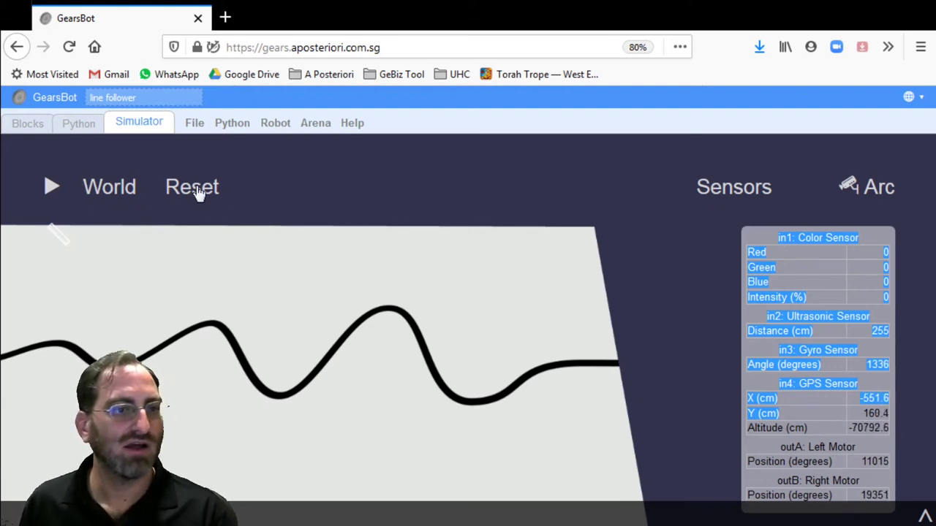
{"action": "left_click", "coordinate": [28, 123]}
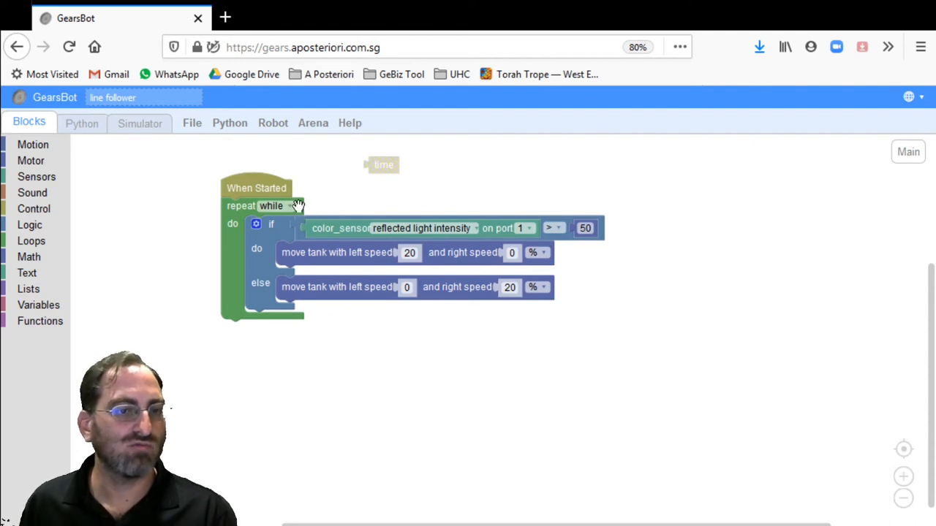
{"action": "mouse_move", "coordinate": [325, 209]}
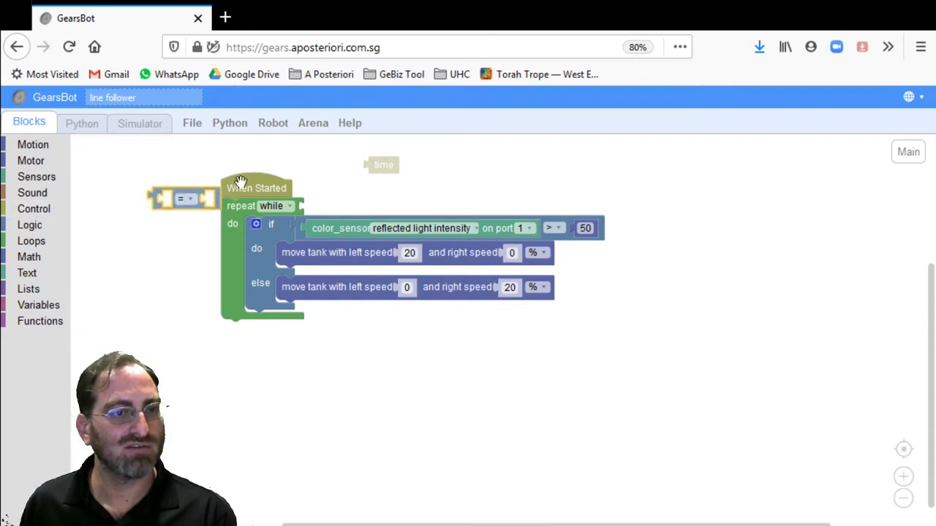
Add a less-than comparison block with 90 as the comparison value
{"action": "left_click_drag", "start_coordinate": [186, 197], "coordinate": [479, 185]}
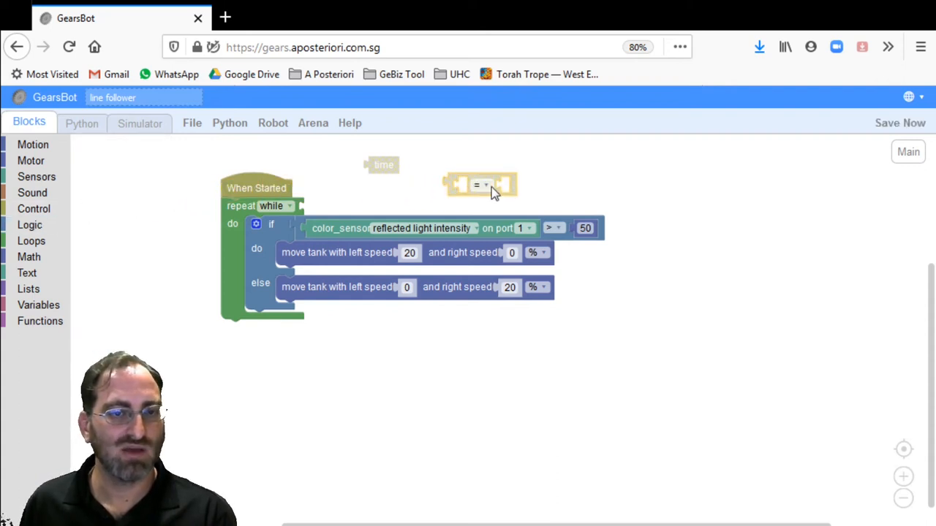
{"action": "left_click", "coordinate": [483, 184]}
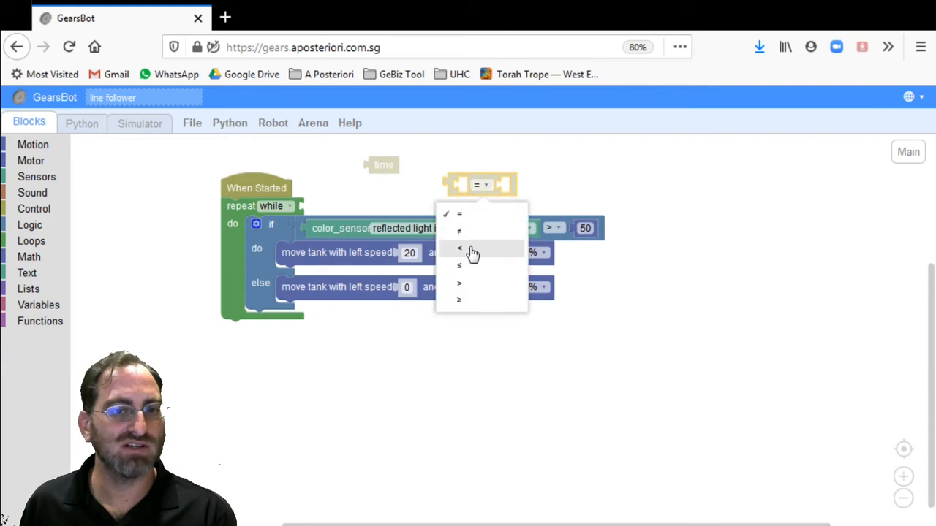
{"action": "left_click", "coordinate": [458, 248]}
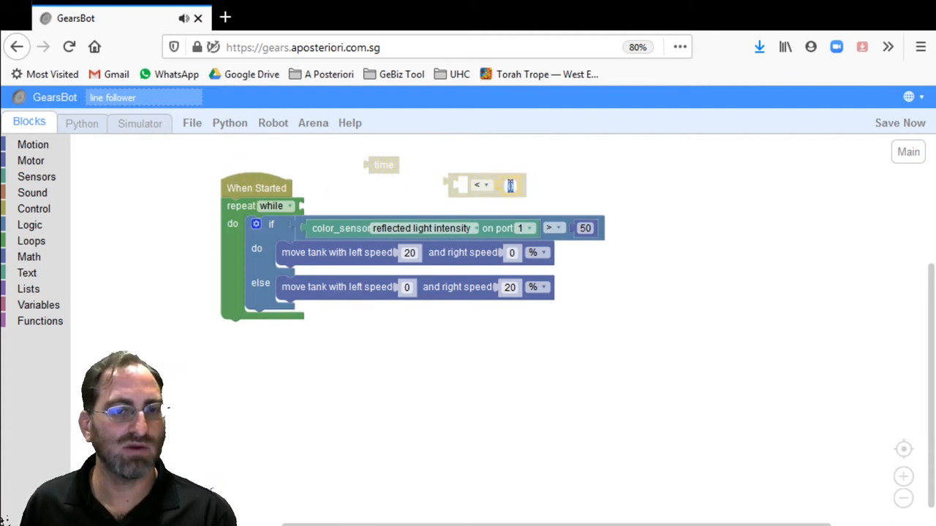
{"action": "type", "text": "90"}
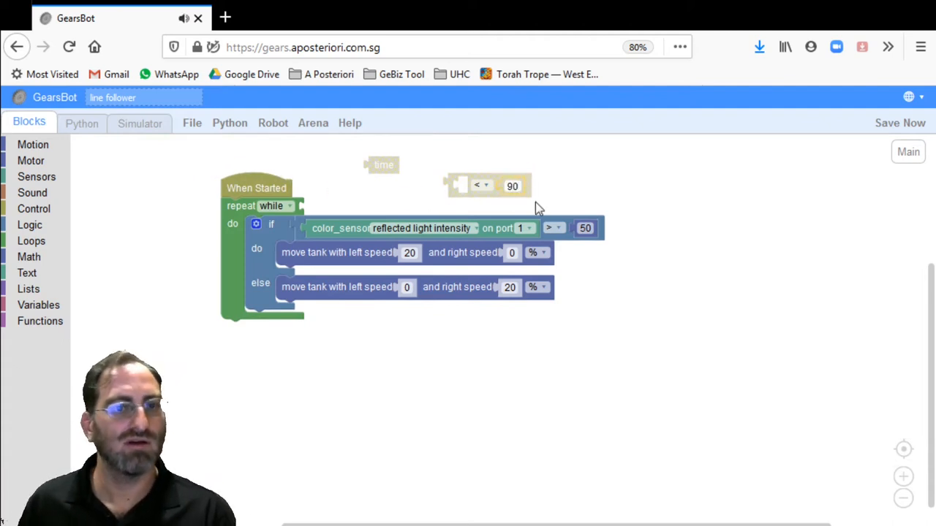
{"action": "left_click", "coordinate": [513, 186]}
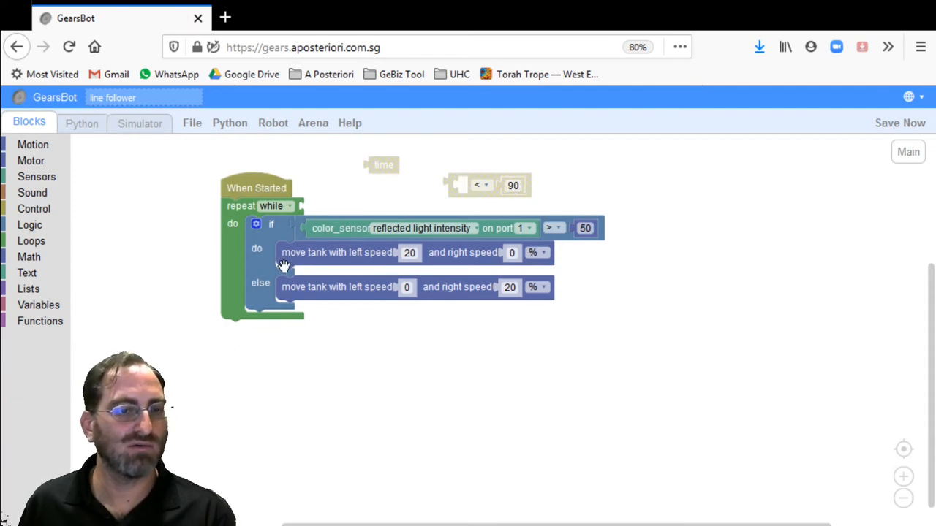
{"action": "mouse_move", "coordinate": [313, 190]}
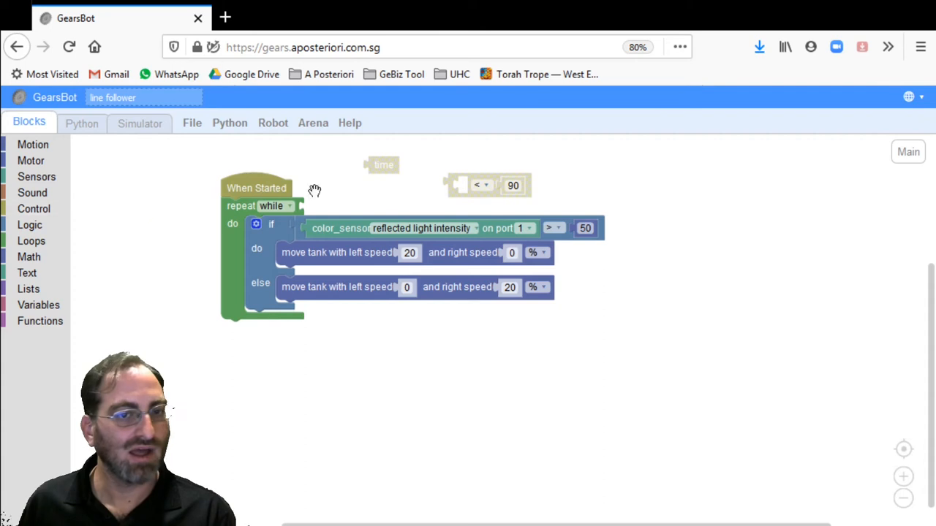
{"action": "mouse_move", "coordinate": [467, 197]}
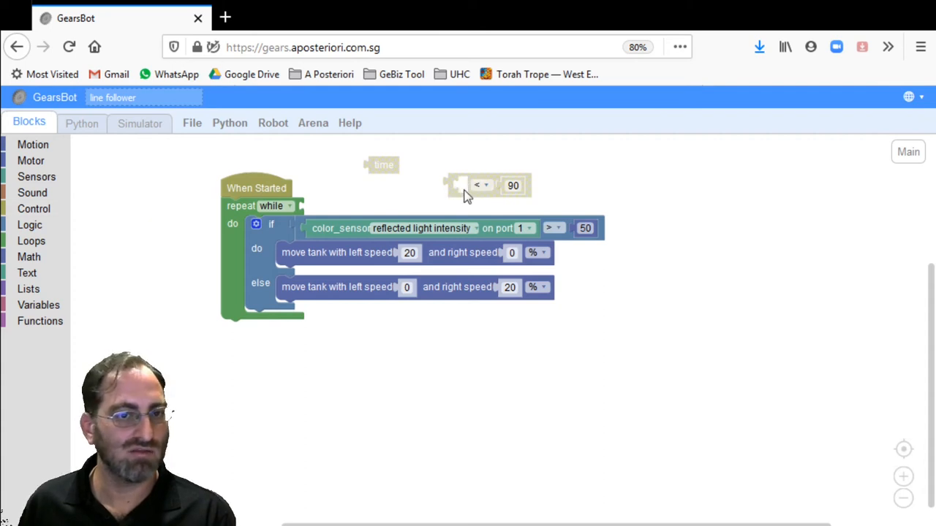
Compare the GPS y reading against 90 as the loop condition and view the Python code
{"action": "left_click", "coordinate": [36, 177]}
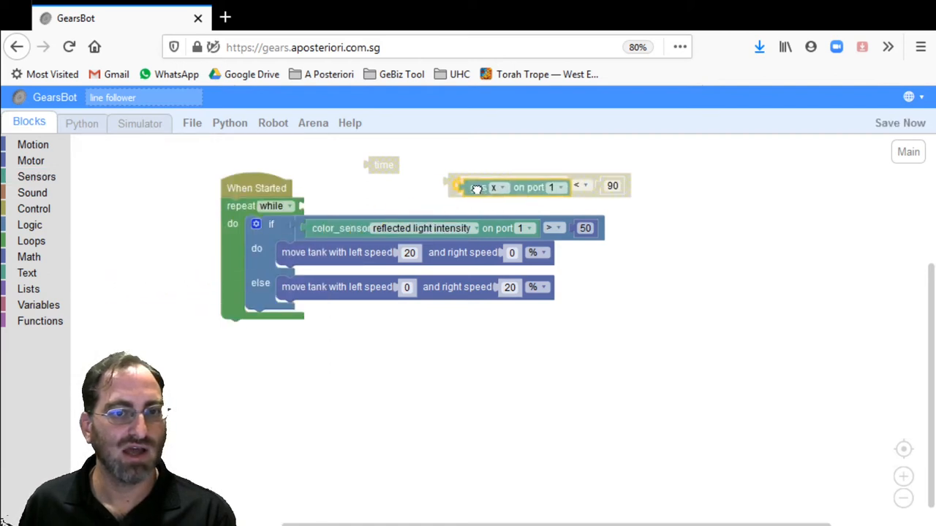
{"action": "left_click", "coordinate": [492, 185]}
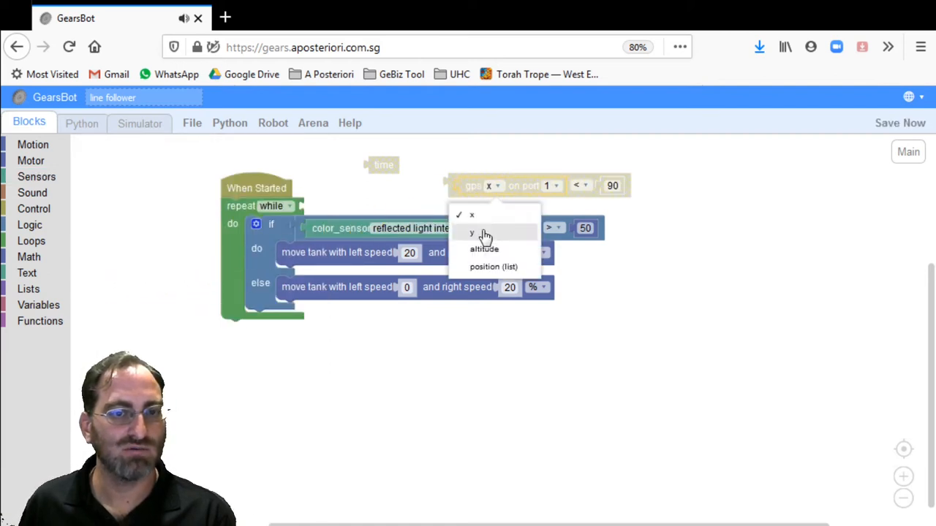
{"action": "left_click", "coordinate": [472, 233]}
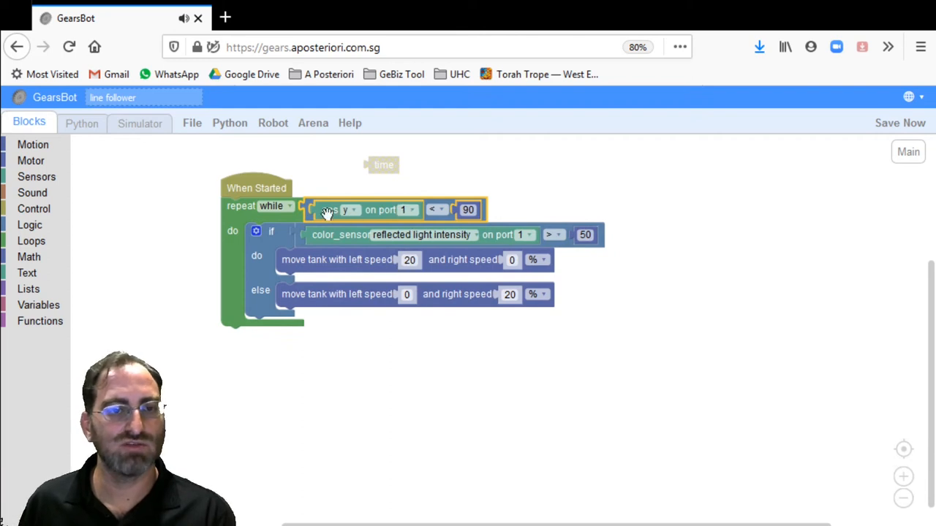
{"action": "mouse_move", "coordinate": [411, 216]}
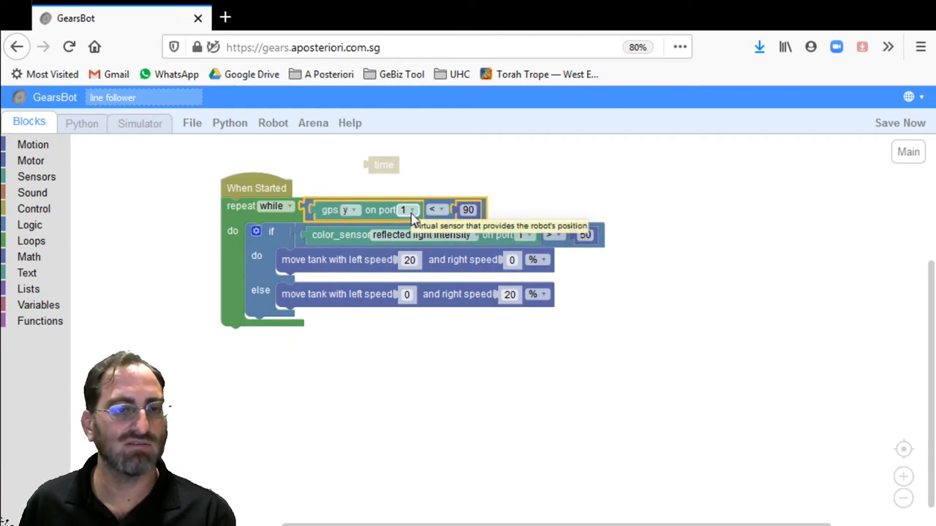
{"action": "left_click", "coordinate": [81, 122]}
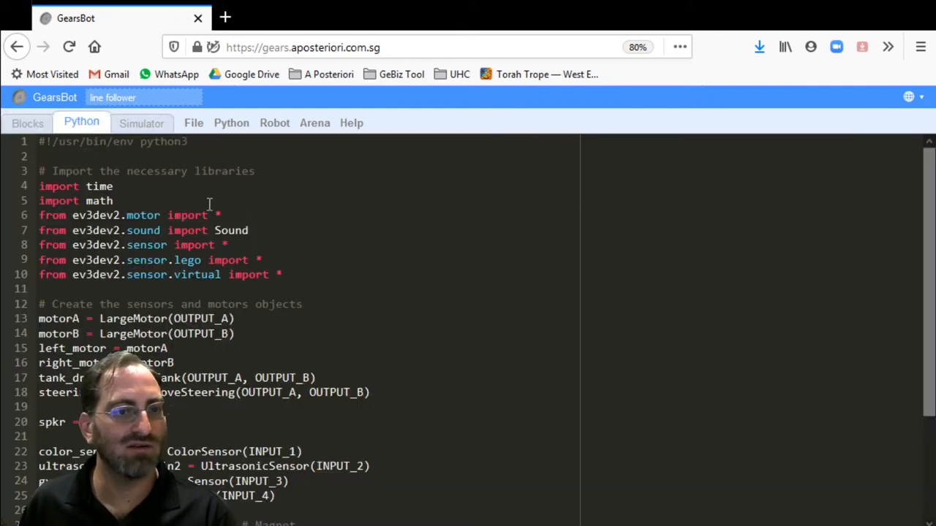
Read the GPSSensor(INPUT_4) line in the Python code and return to the blocks
{"action": "scroll", "scroll_direction": "down", "scroll_amount": 3}
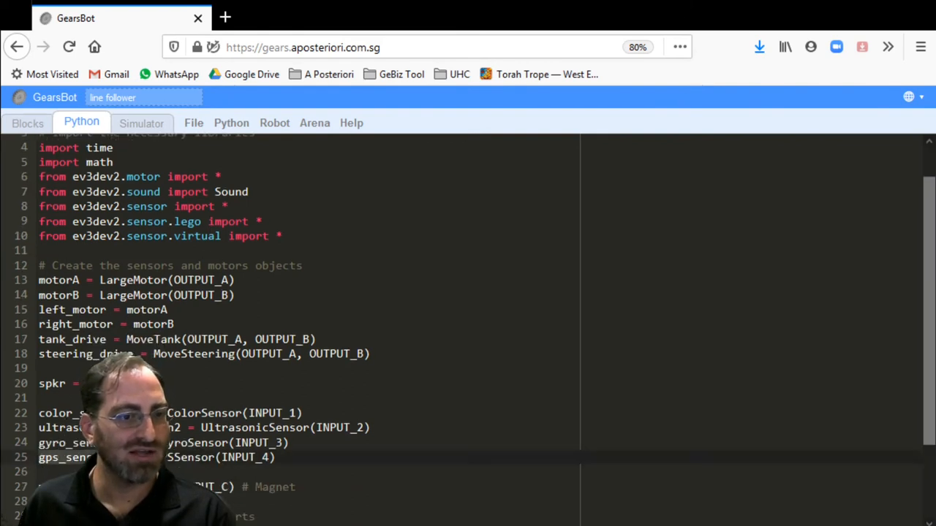
{"action": "left_click", "coordinate": [281, 458]}
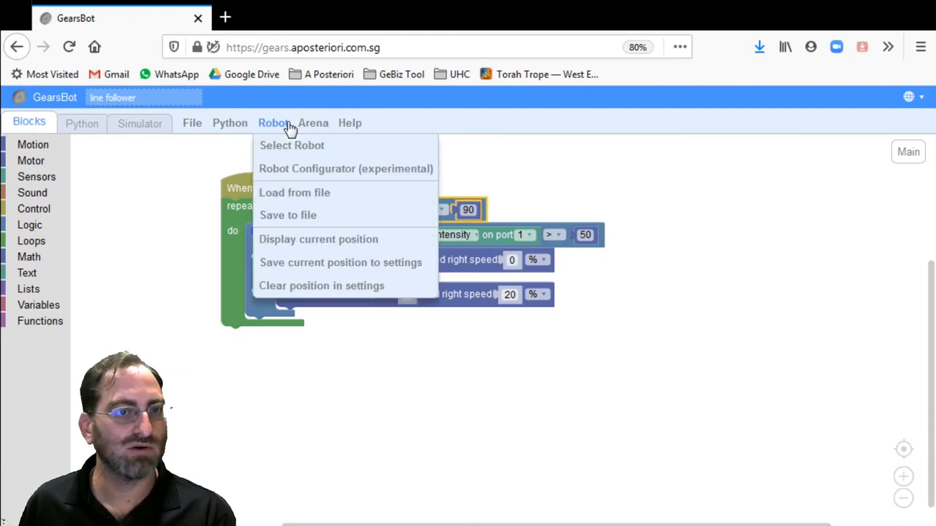
{"action": "left_click", "coordinate": [291, 145]}
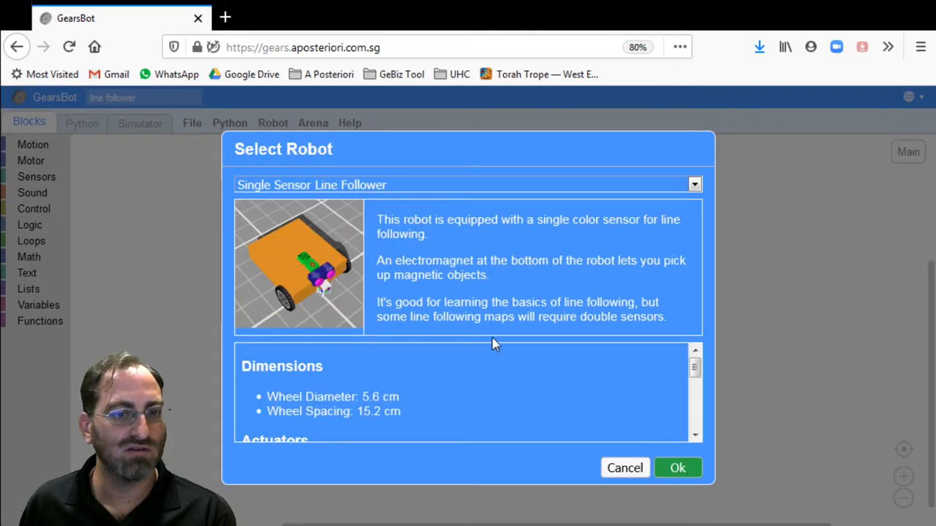
{"action": "scroll", "scroll_direction": "down", "scroll_amount": 3}
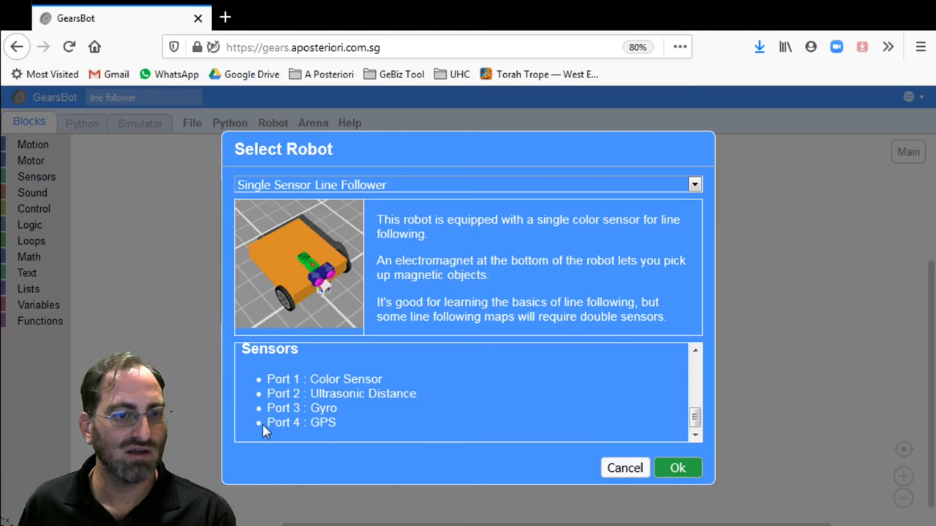
{"action": "double_click", "coordinate": [300, 422]}
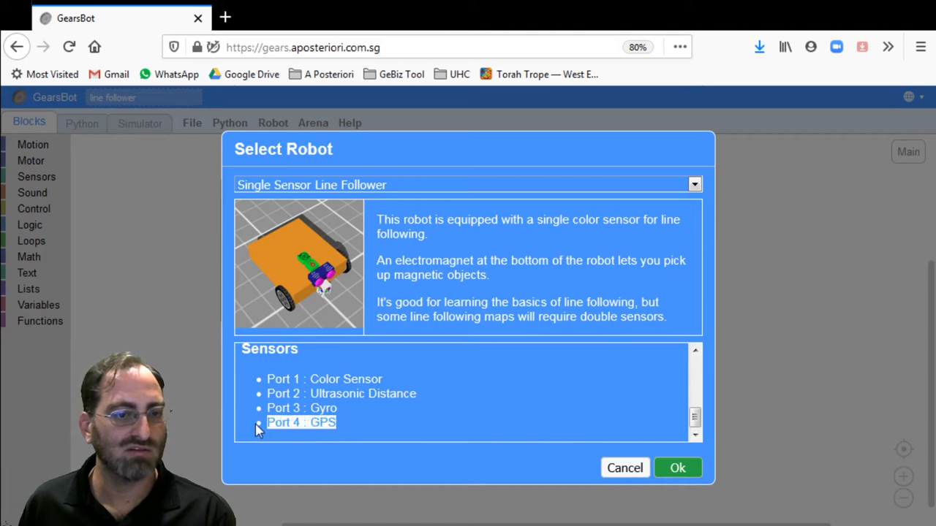
{"action": "left_click", "coordinate": [677, 467]}
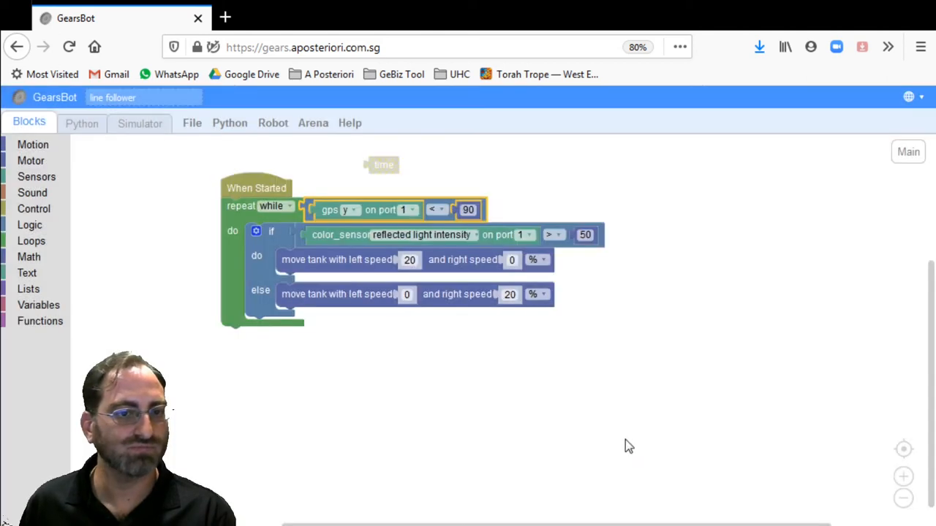
Set the GPS block to port 4 and add a stop-moving-and-hold block after the loop
{"action": "left_click", "coordinate": [408, 209]}
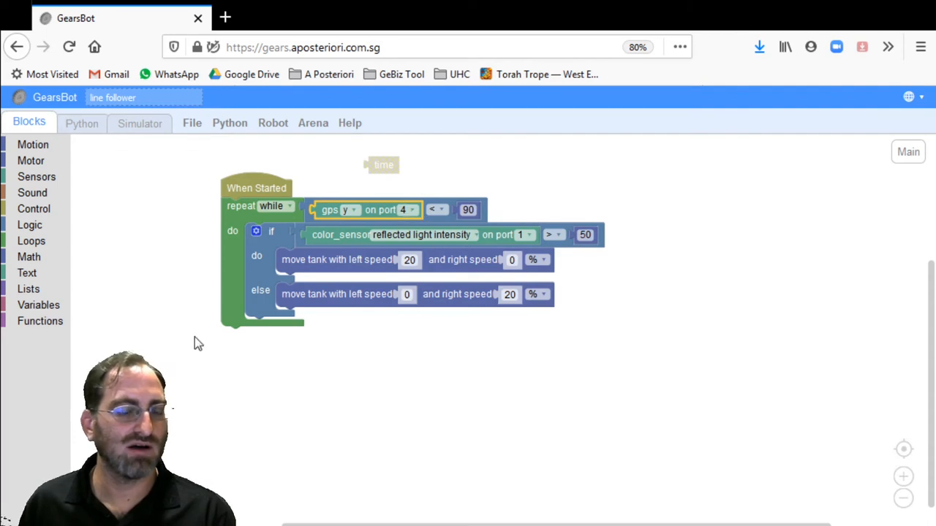
{"action": "mouse_move", "coordinate": [232, 318]}
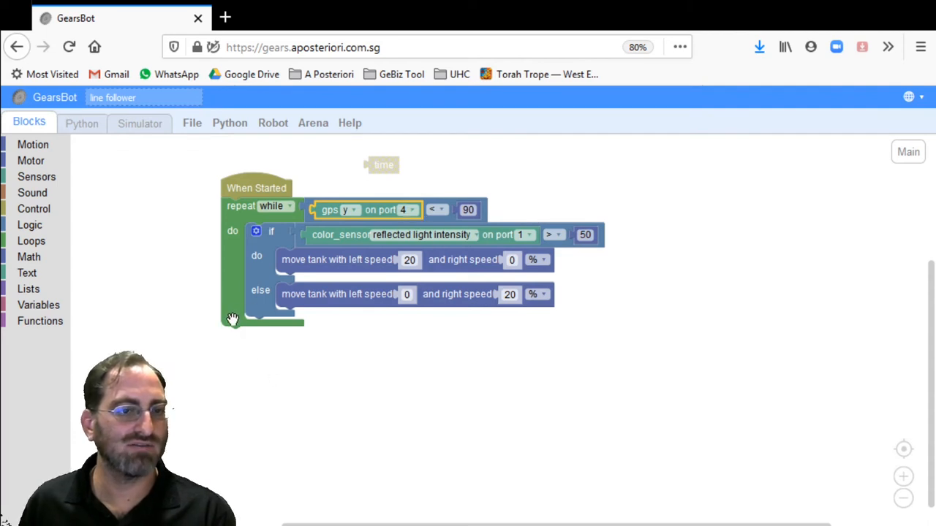
{"action": "left_click", "coordinate": [32, 144]}
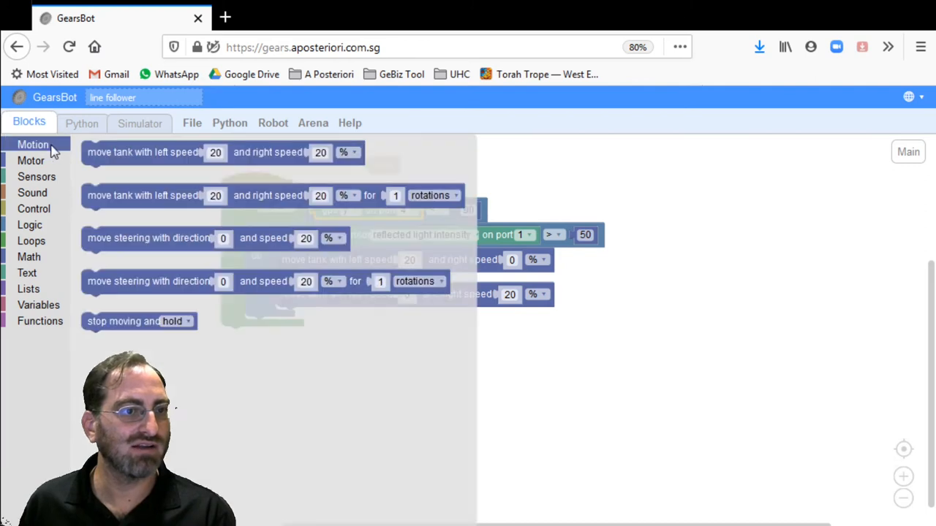
{"action": "left_click_drag", "start_coordinate": [139, 321], "coordinate": [179, 330]}
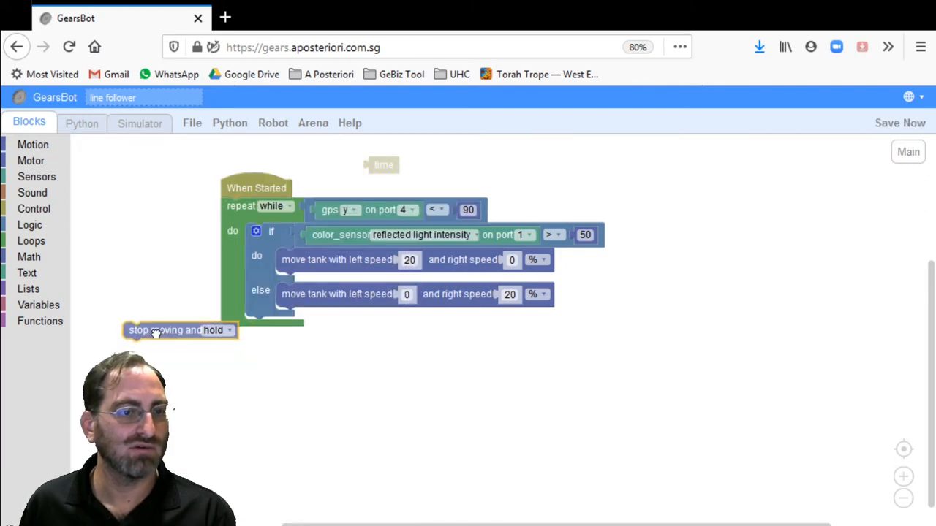
{"action": "left_click_drag", "start_coordinate": [179, 330], "coordinate": [277, 334]}
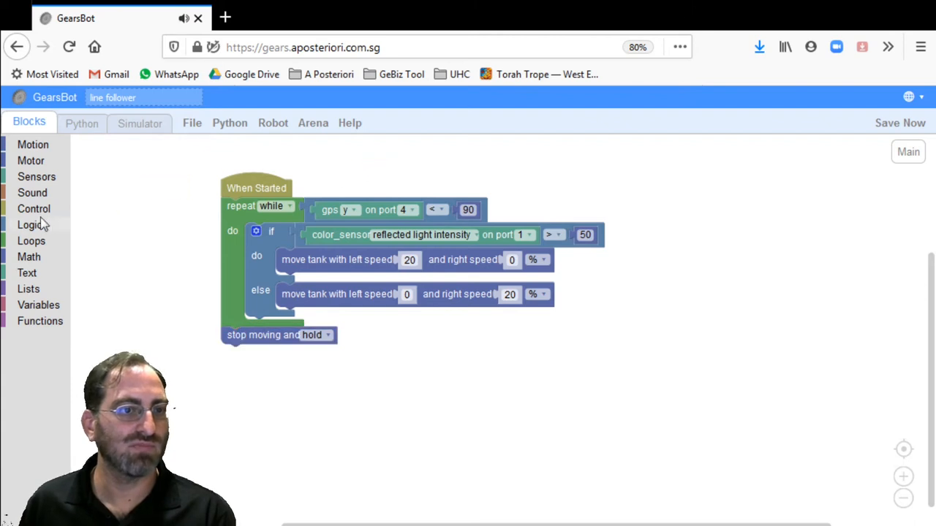
{"action": "left_click", "coordinate": [139, 122]}
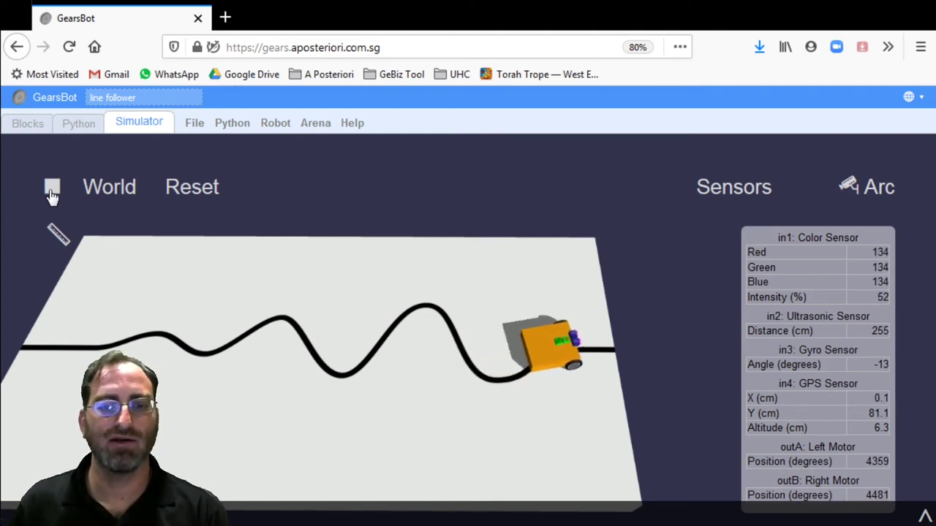
Run the simulation until the robot halts near GPS y 90, then return to Blocks
{"action": "left_click", "coordinate": [50, 188]}
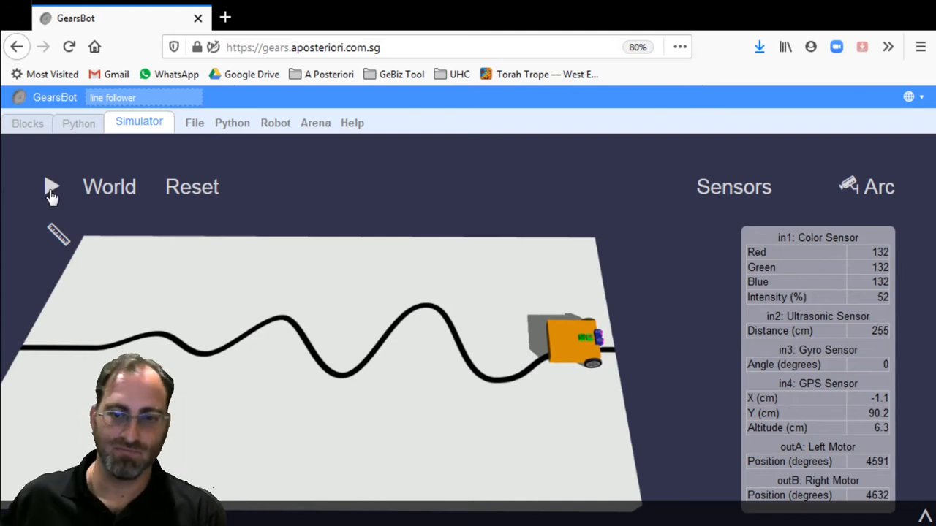
{"action": "mouse_move", "coordinate": [864, 422]}
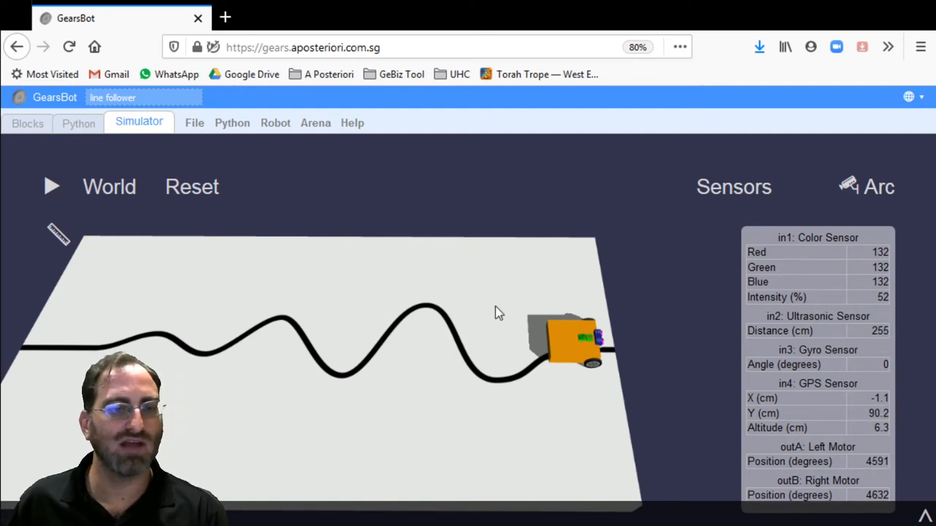
{"action": "left_click", "coordinate": [28, 122]}
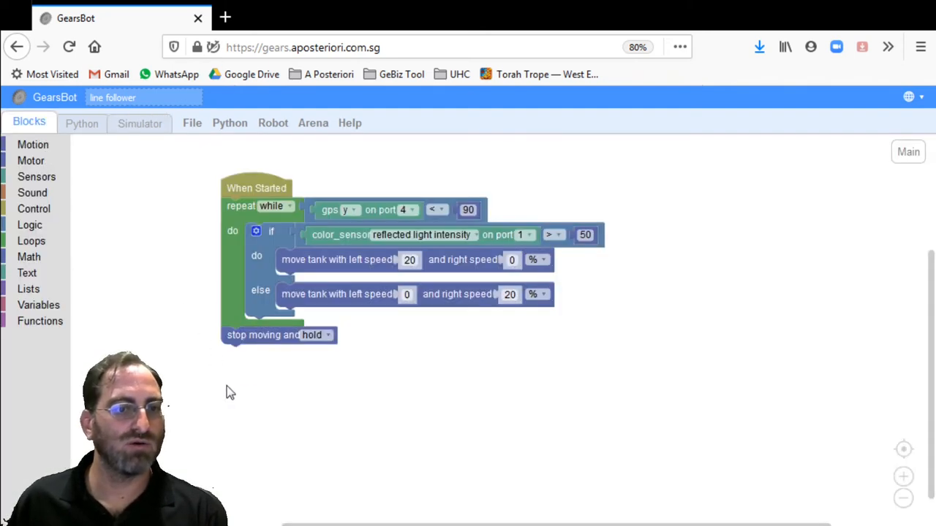
{"action": "mouse_move", "coordinate": [246, 357]}
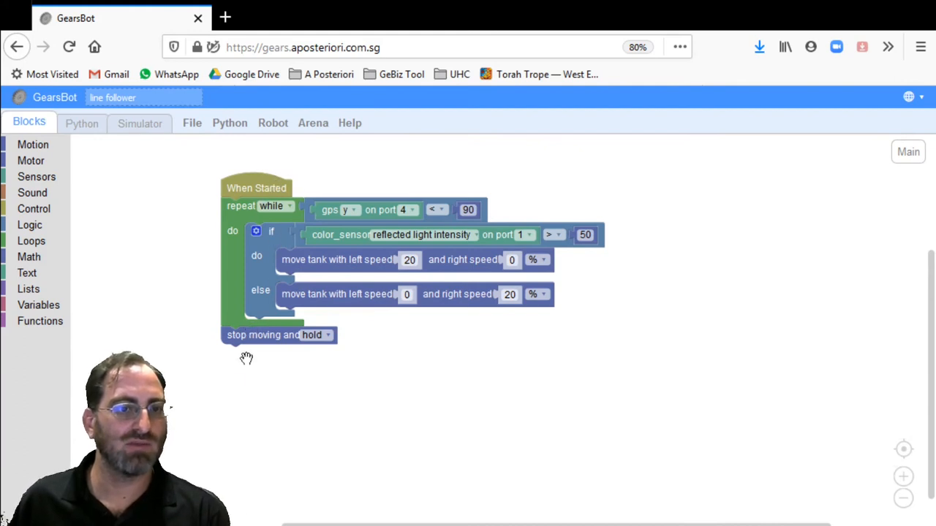
{"action": "mouse_move", "coordinate": [262, 368]}
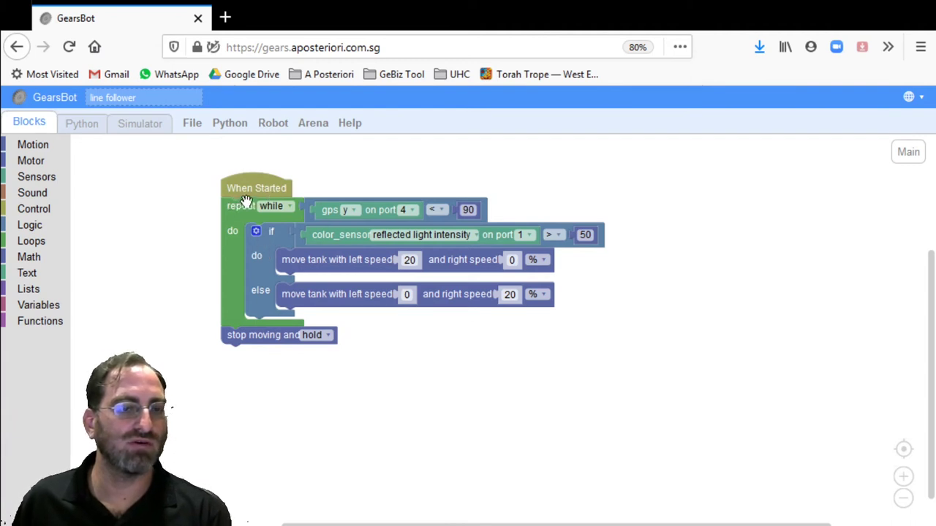
{"action": "mouse_move", "coordinate": [254, 336]}
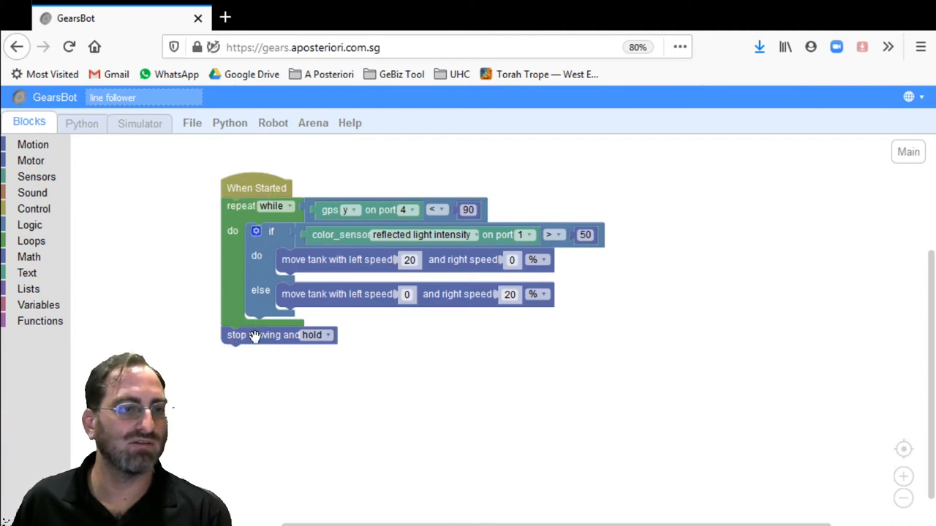
{"action": "mouse_move", "coordinate": [192, 235]}
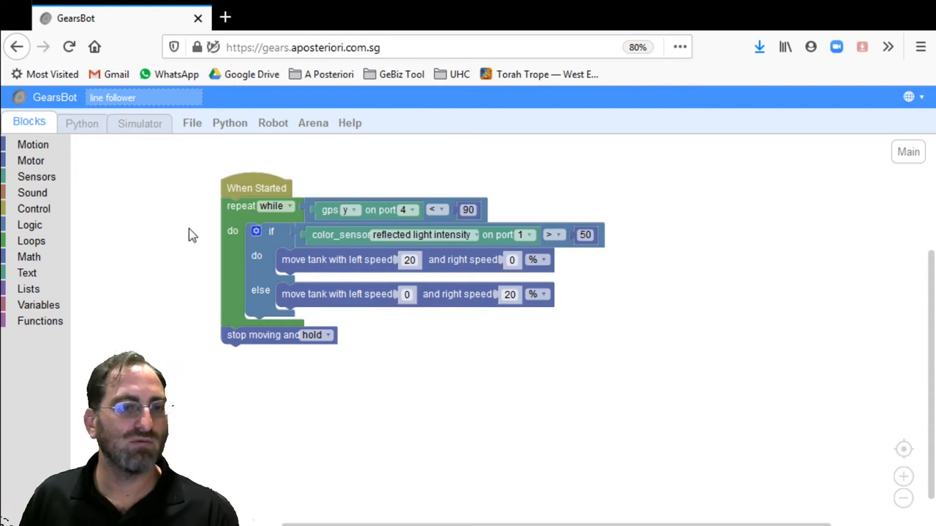
{"action": "mouse_move", "coordinate": [254, 202]}
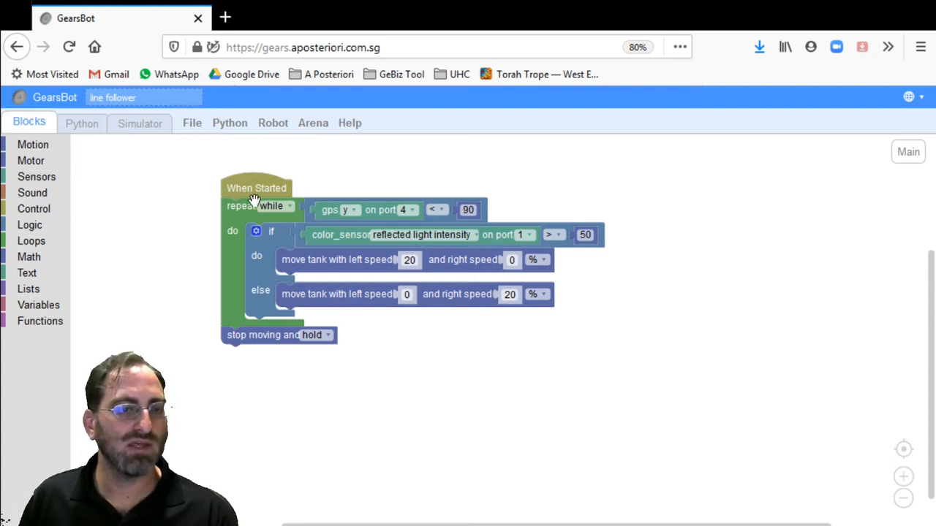
{"action": "mouse_move", "coordinate": [164, 215]}
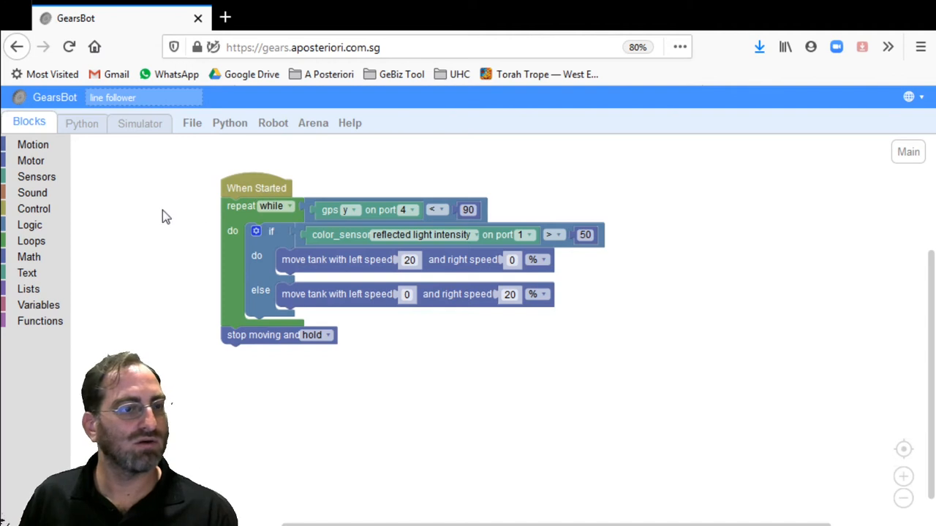
{"action": "mouse_move", "coordinate": [35, 226]}
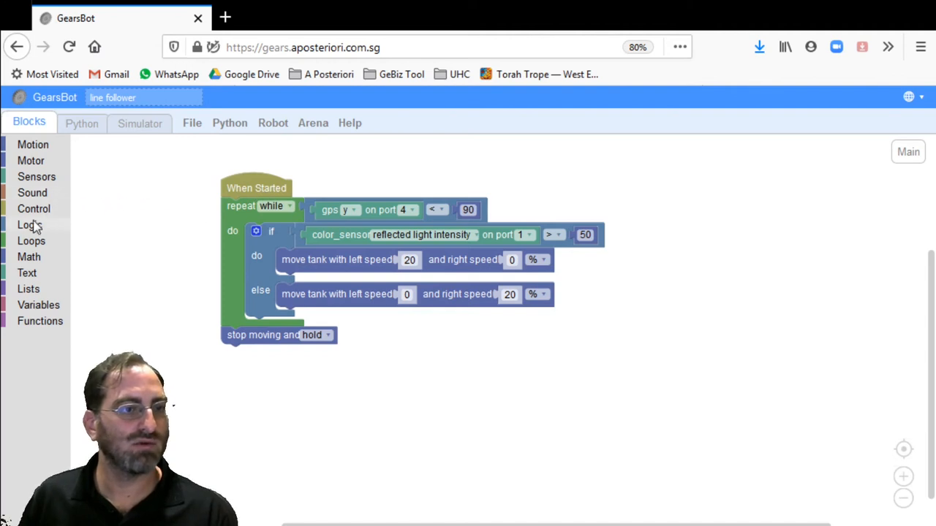
Select the loose time block and show the Variables category
{"action": "left_click", "coordinate": [33, 208]}
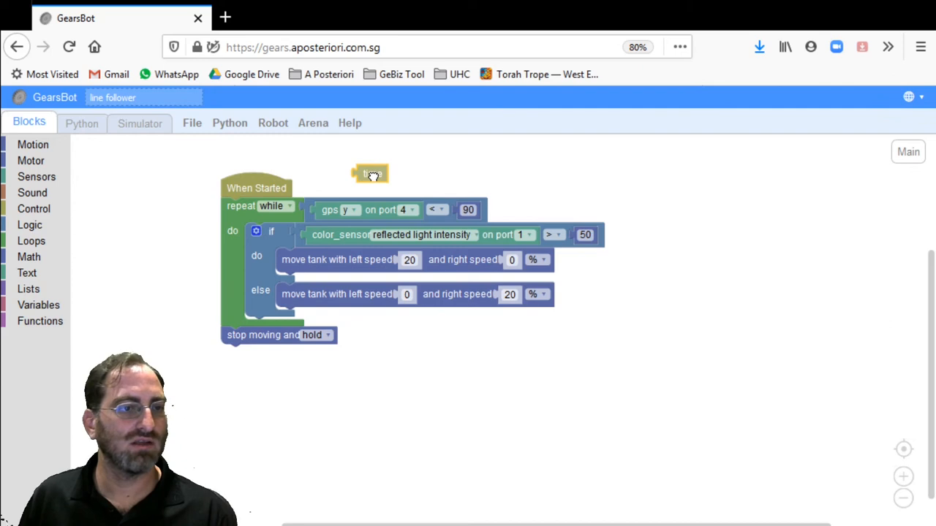
{"action": "left_click", "coordinate": [34, 208]}
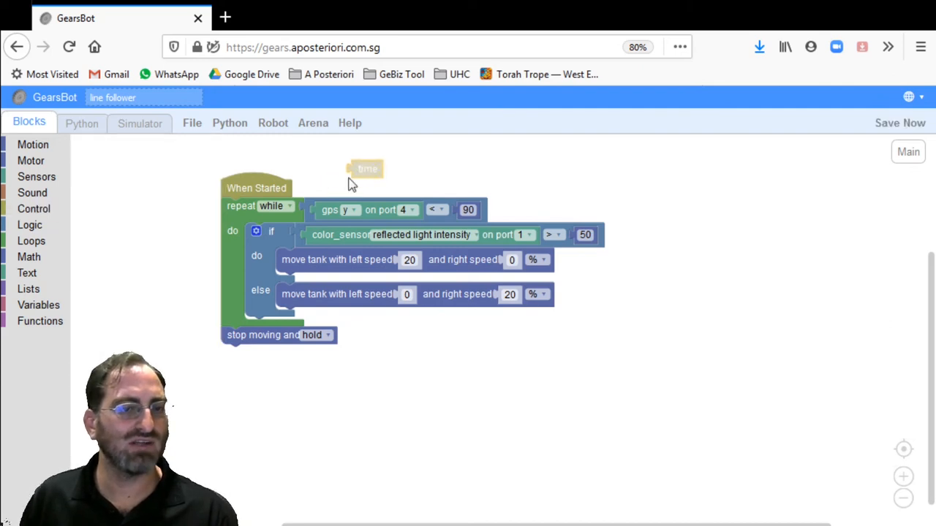
{"action": "mouse_move", "coordinate": [250, 205]}
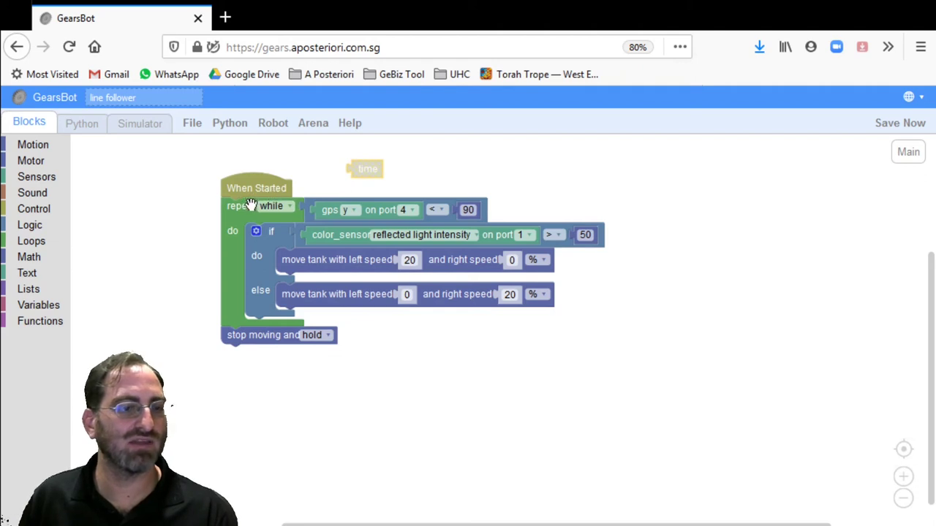
{"action": "left_click", "coordinate": [38, 305]}
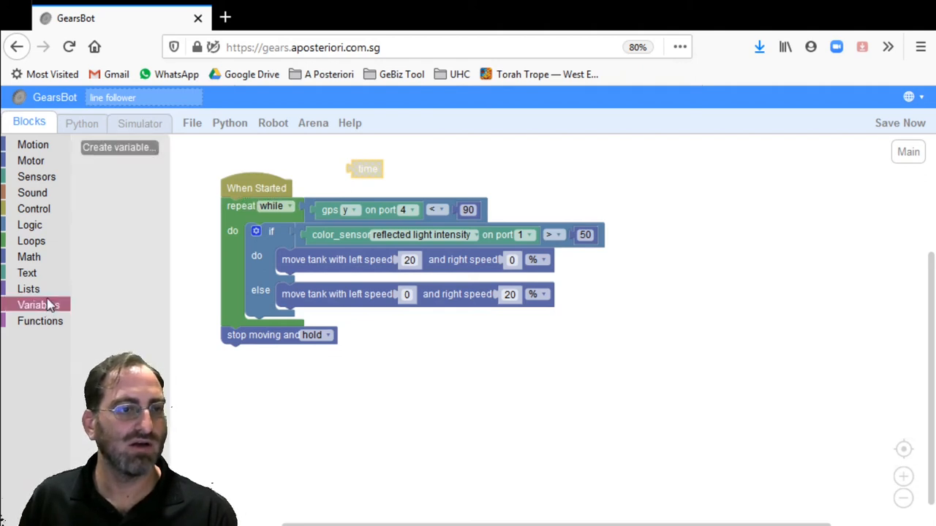
Create a new variable named start_time
{"action": "left_click", "coordinate": [119, 147]}
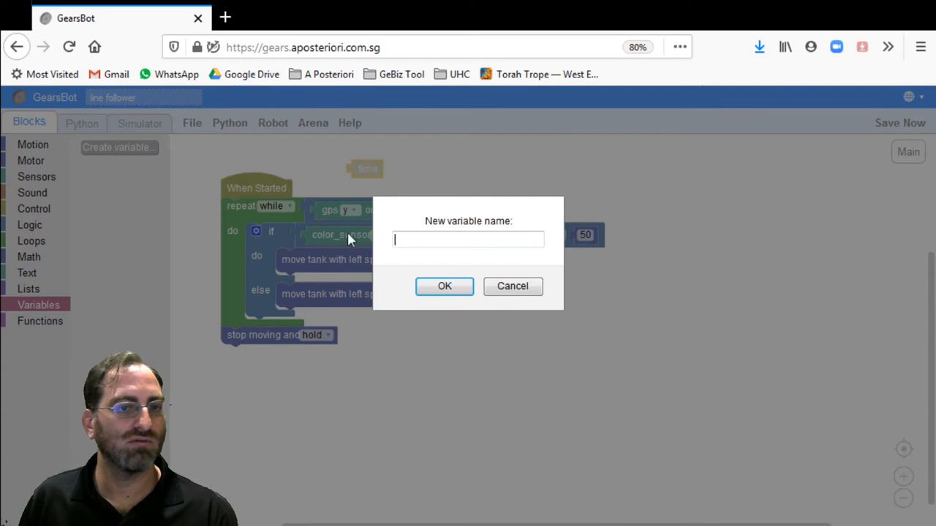
{"action": "type", "text": "start_time"}
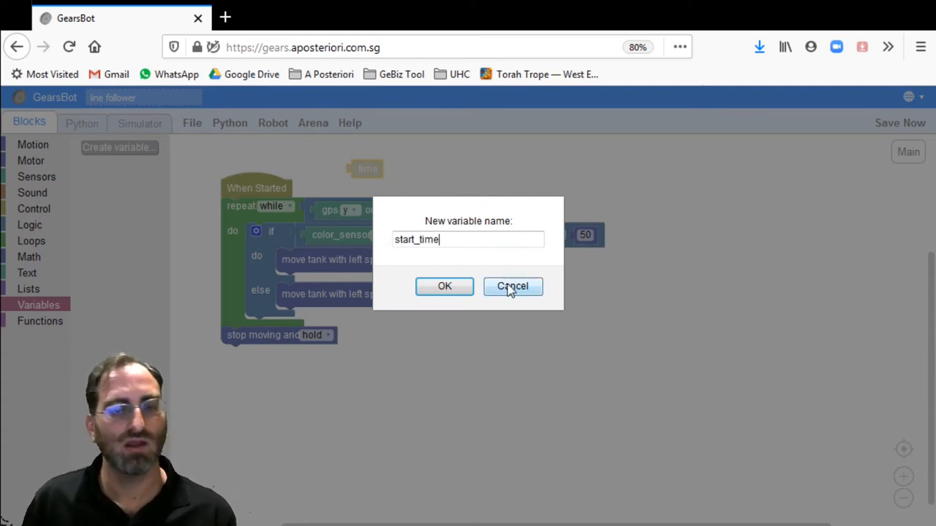
{"action": "left_click", "coordinate": [444, 286]}
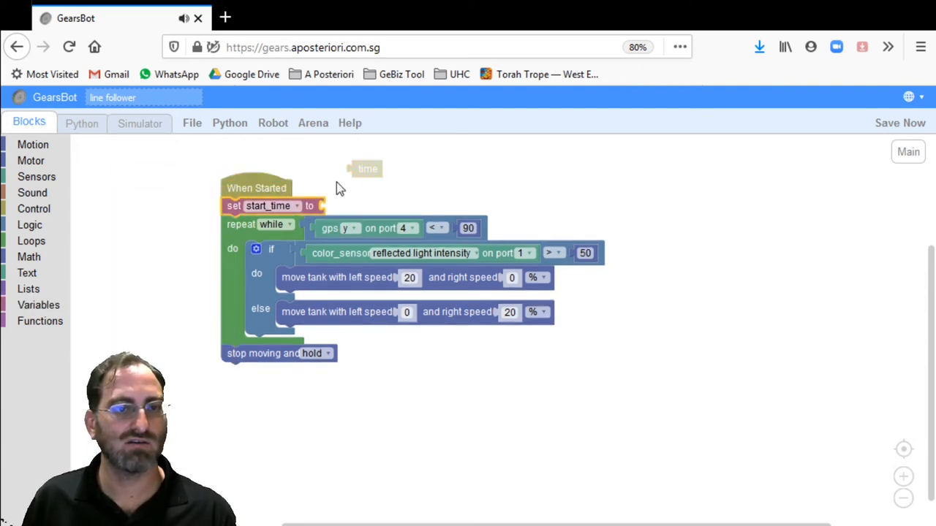
Set start_time to time before the loop and place another setter after it
{"action": "left_click_drag", "start_coordinate": [367, 169], "coordinate": [341, 205]}
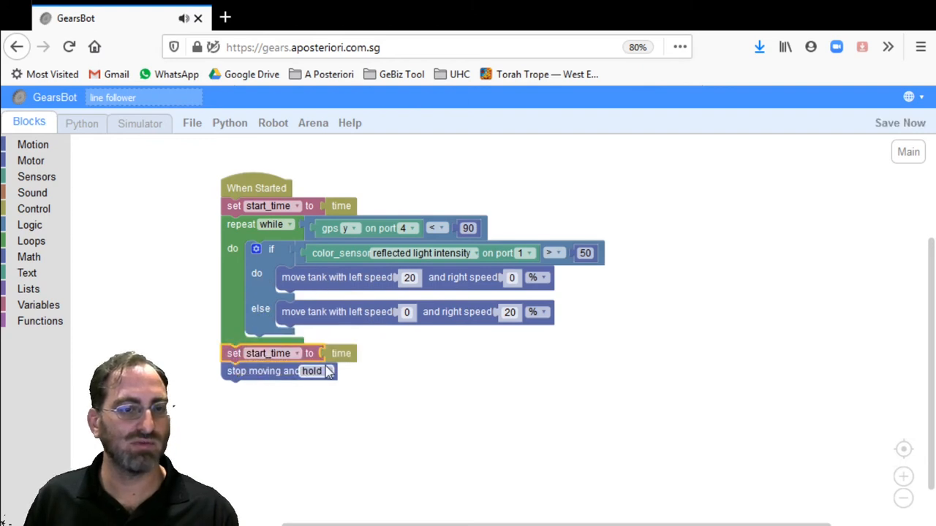
{"action": "left_click", "coordinate": [289, 353]}
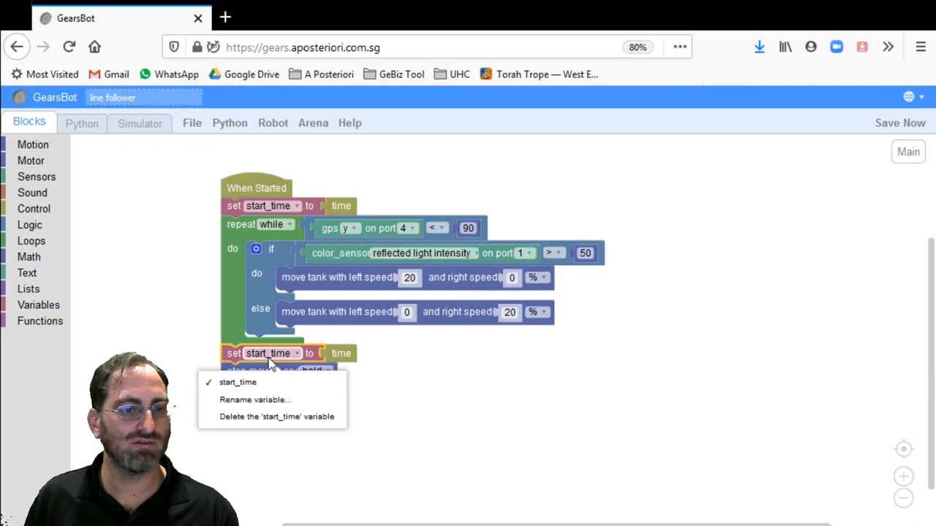
{"action": "left_click", "coordinate": [238, 383]}
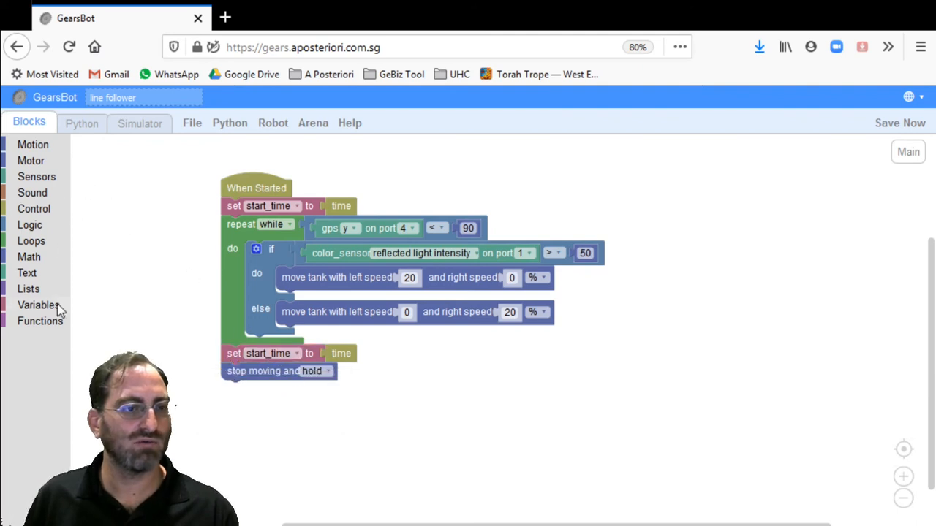
Create a new variable named end_time
{"action": "left_click", "coordinate": [38, 305]}
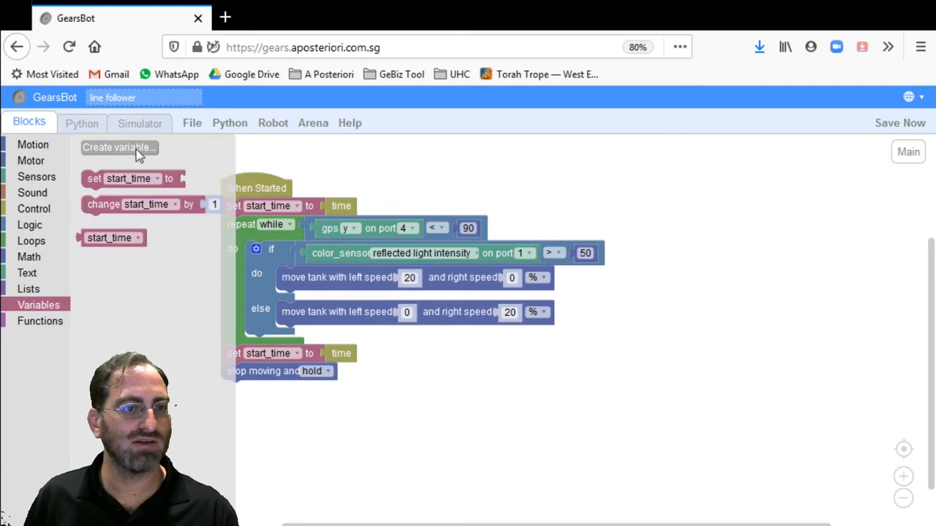
{"action": "left_click", "coordinate": [119, 147]}
{"action": "type", "text": "end_time"}
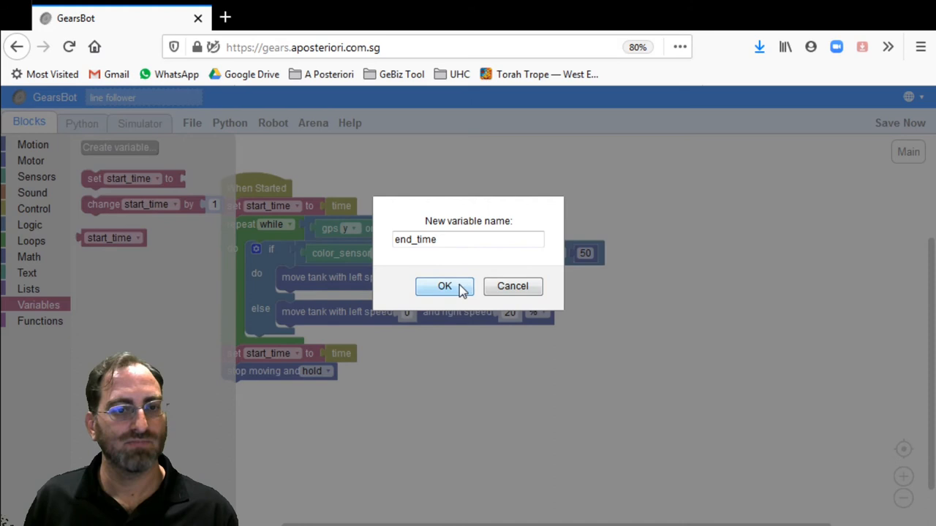
{"action": "left_click", "coordinate": [444, 287]}
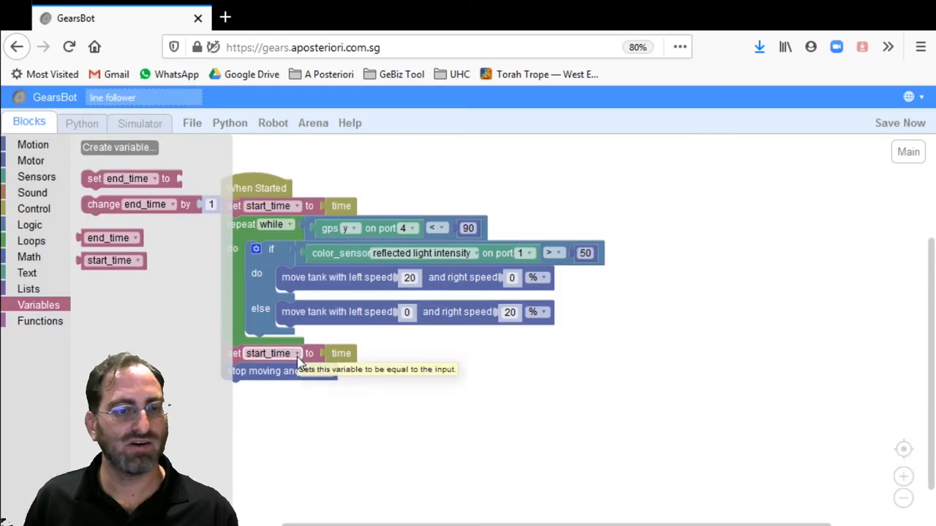
Make the setter after the loop store time into end_time
{"action": "left_click", "coordinate": [269, 353]}
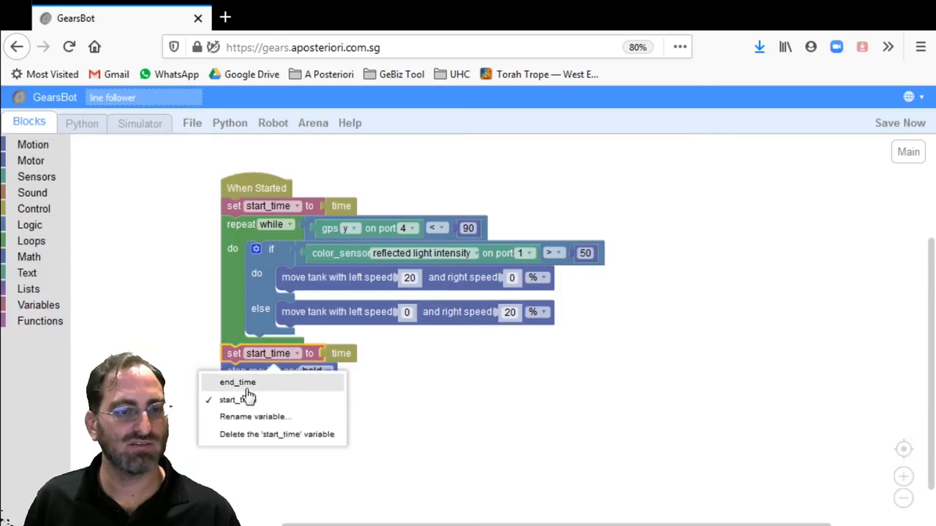
{"action": "mouse_move", "coordinate": [235, 382]}
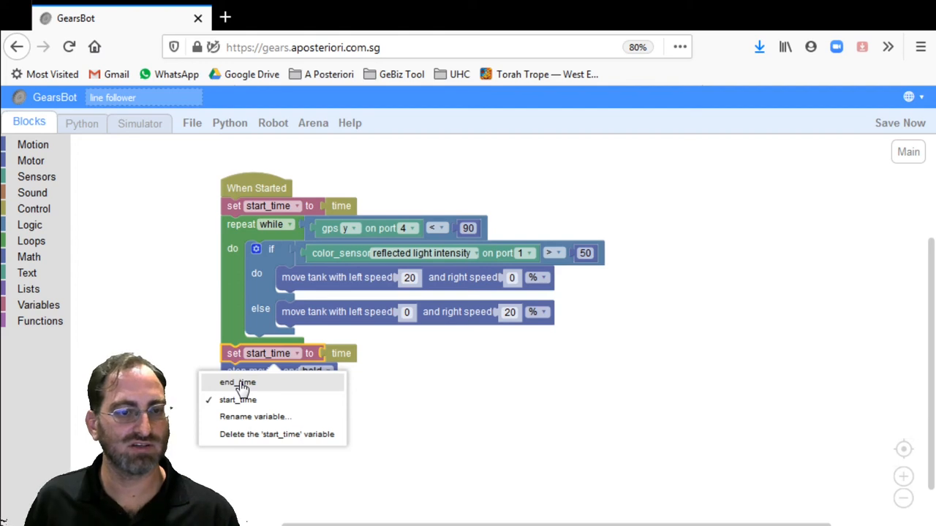
{"action": "left_click", "coordinate": [237, 383]}
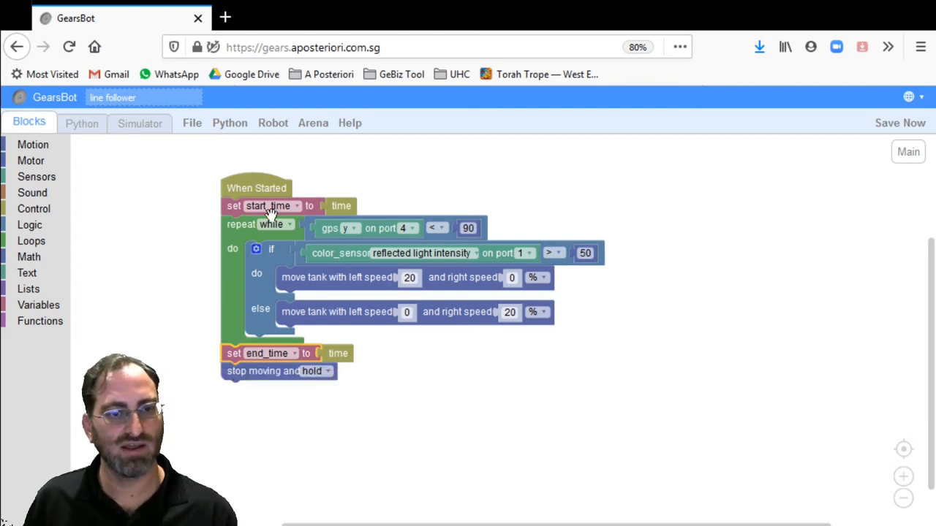
{"action": "mouse_move", "coordinate": [252, 212]}
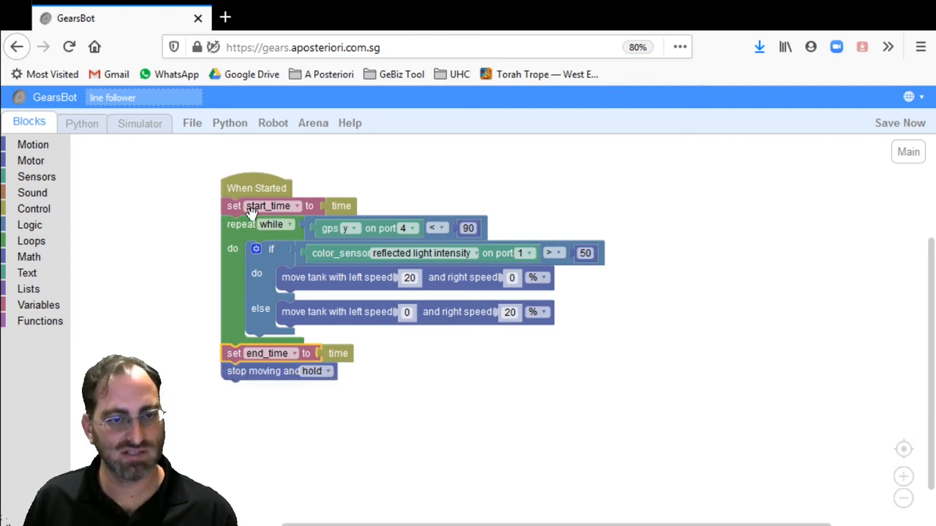
{"action": "mouse_move", "coordinate": [367, 366]}
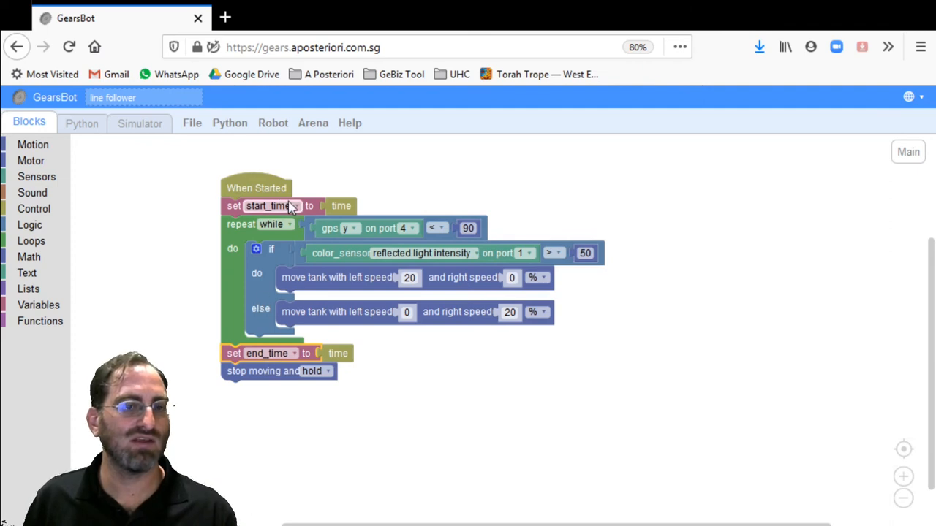
{"action": "mouse_move", "coordinate": [277, 251]}
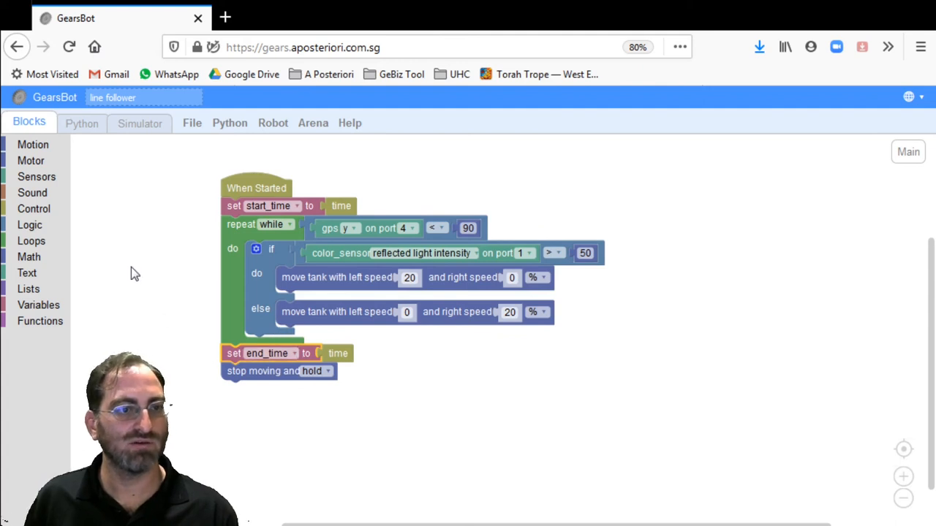
{"action": "mouse_move", "coordinate": [129, 286]}
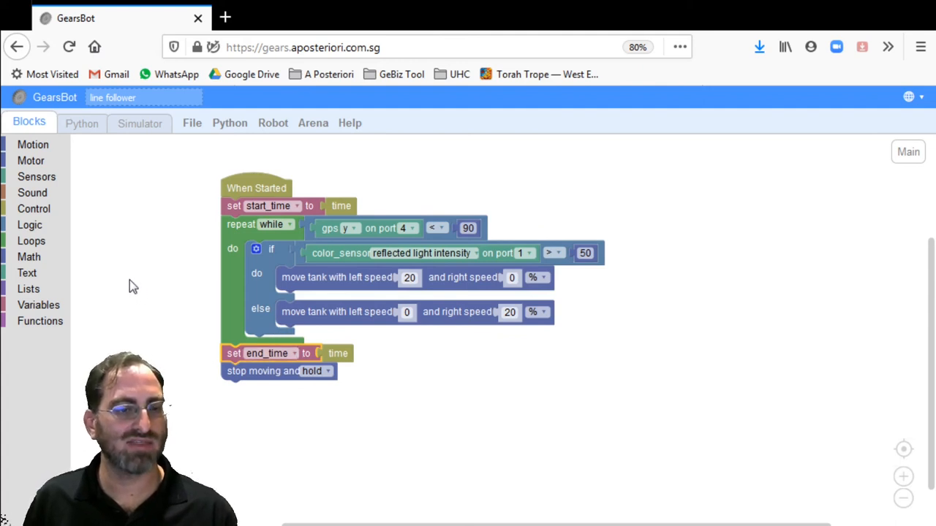
{"action": "left_click", "coordinate": [29, 257]}
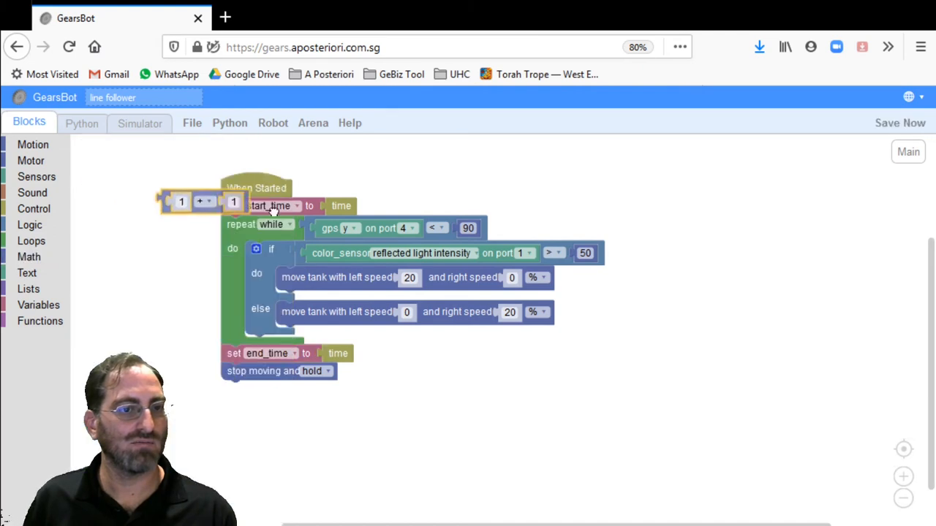
Place a Math arithmetic block set to subtraction and fill it with end_time minus start_time
{"action": "left_click_drag", "start_coordinate": [181, 201], "coordinate": [393, 407]}
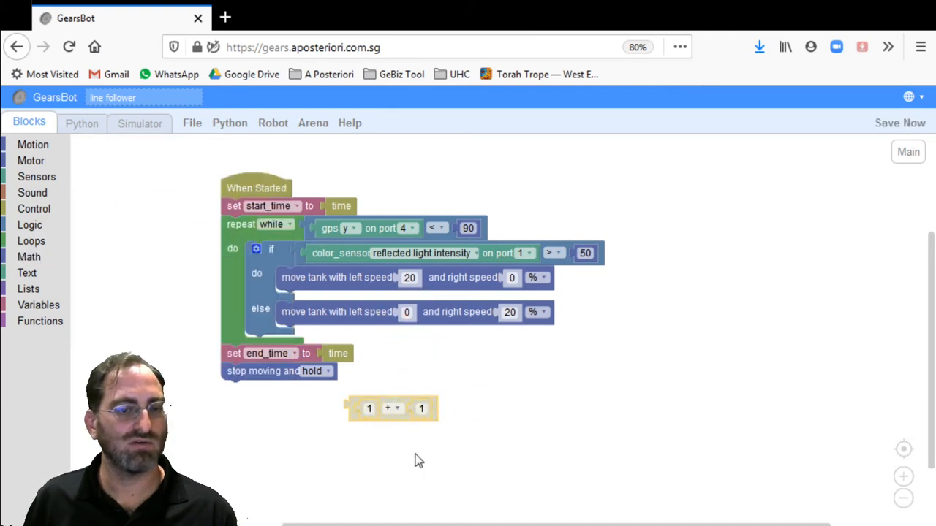
{"action": "left_click", "coordinate": [395, 408]}
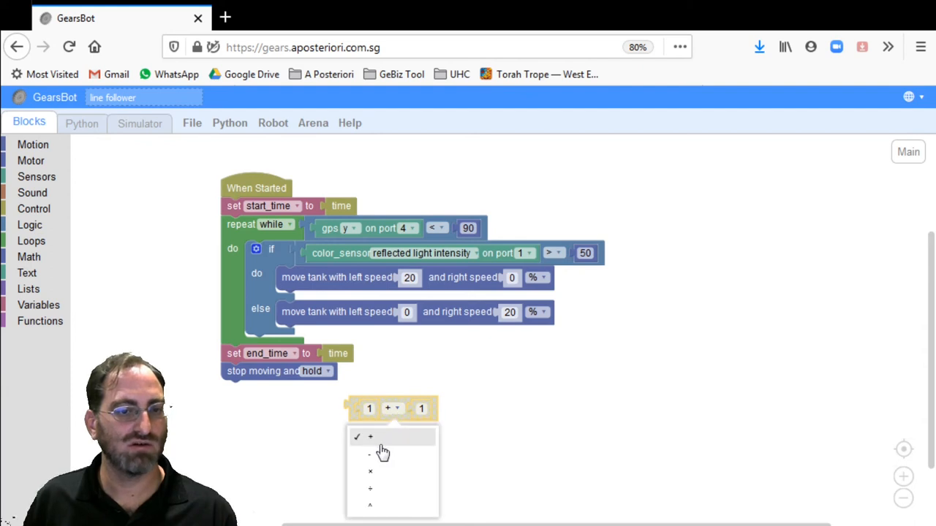
{"action": "left_click", "coordinate": [368, 453]}
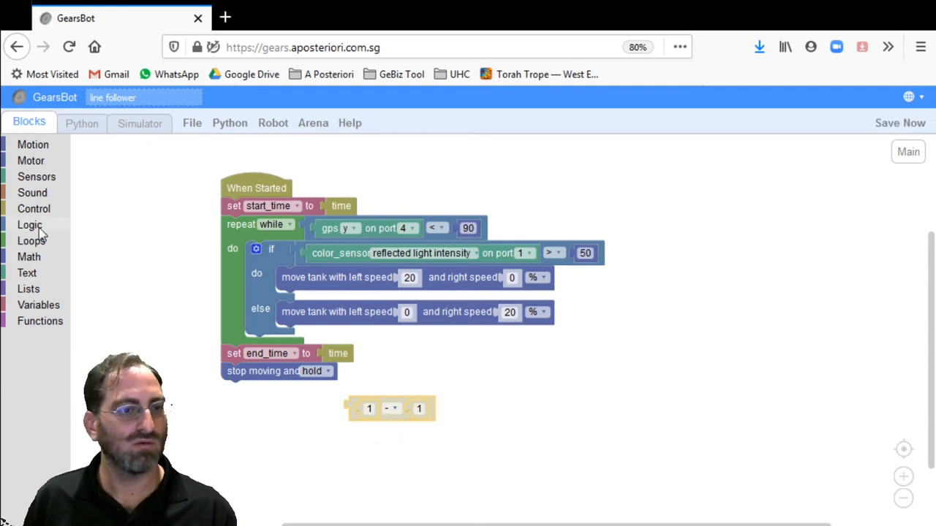
{"action": "mouse_move", "coordinate": [36, 265]}
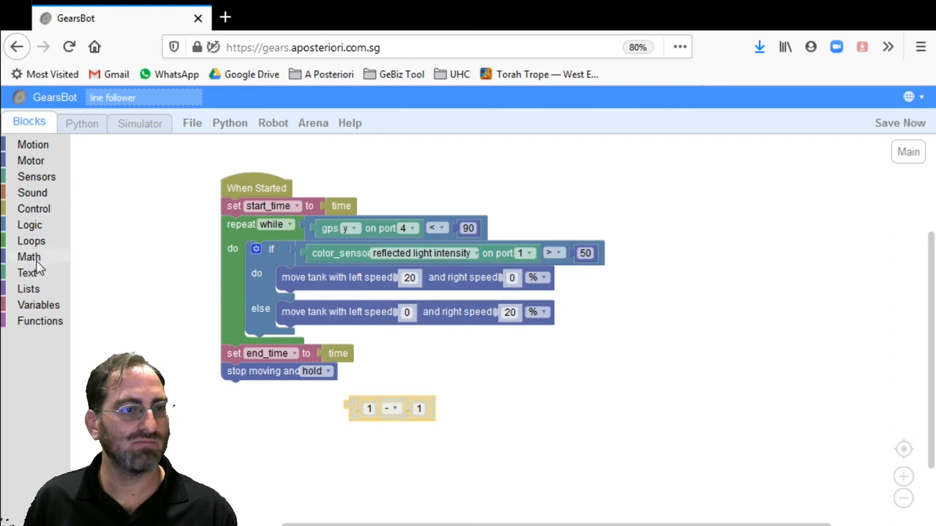
{"action": "left_click", "coordinate": [38, 304]}
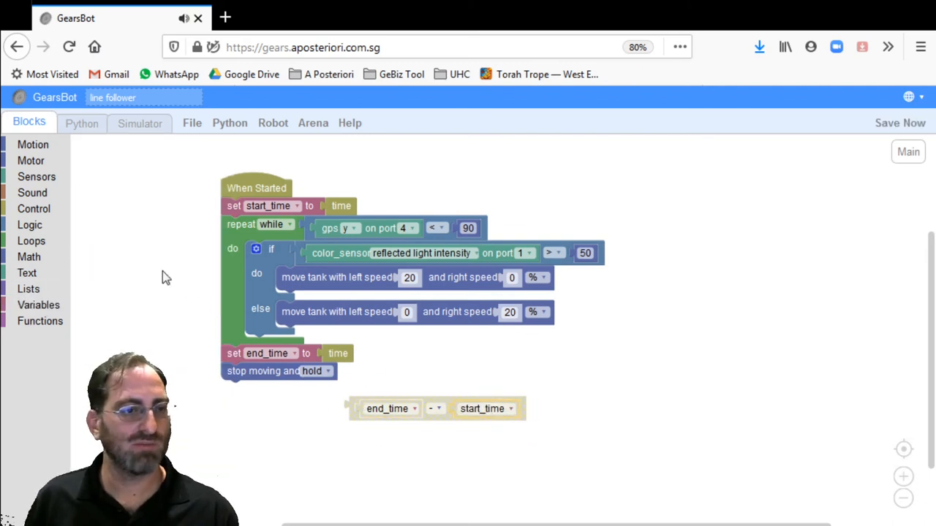
Create variable elapsed_time and set it to the subtraction right after end_time is recorded
{"action": "left_click", "coordinate": [38, 304]}
{"action": "type", "text": "elapsed_time"}
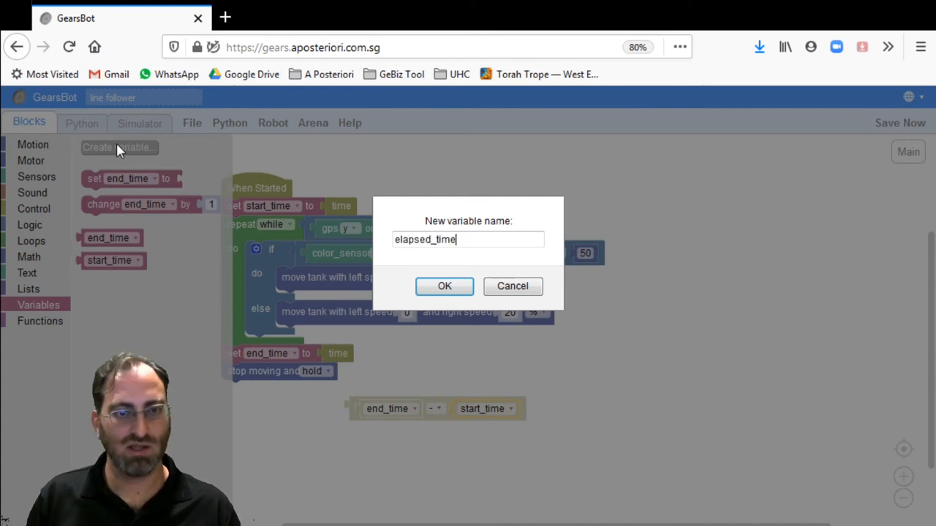
{"action": "left_click", "coordinate": [444, 286]}
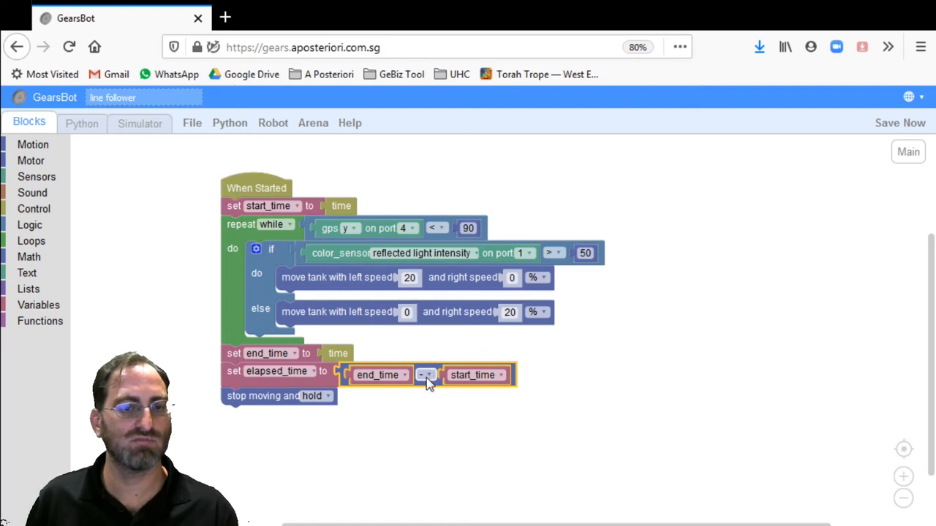
{"action": "mouse_move", "coordinate": [426, 377]}
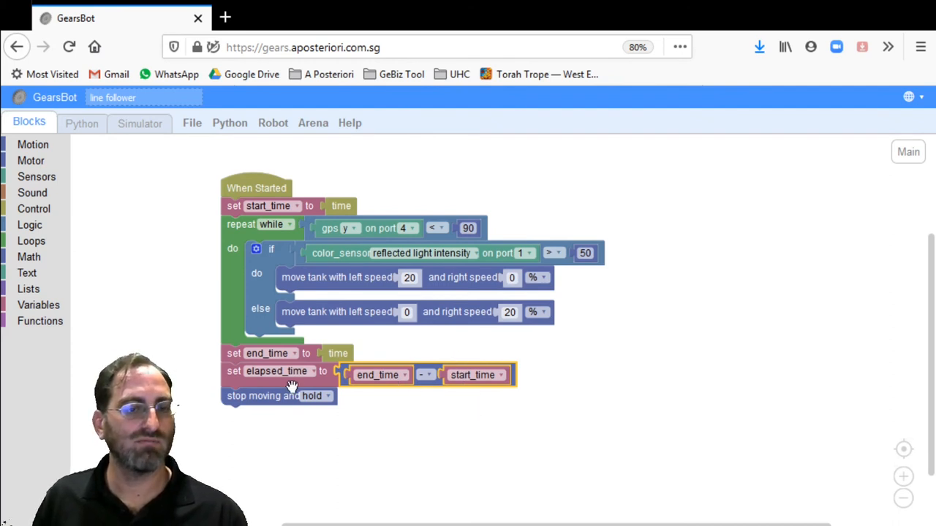
{"action": "mouse_move", "coordinate": [214, 213]}
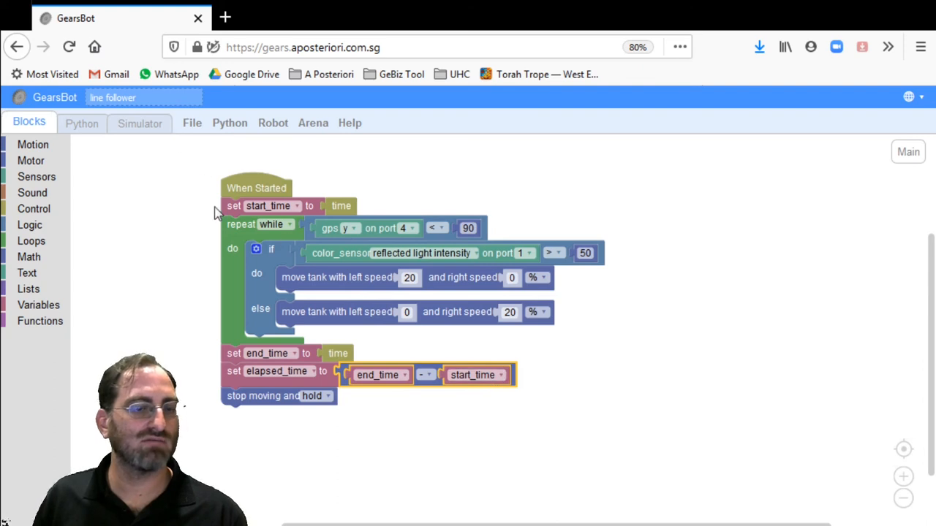
{"action": "mouse_move", "coordinate": [68, 249]}
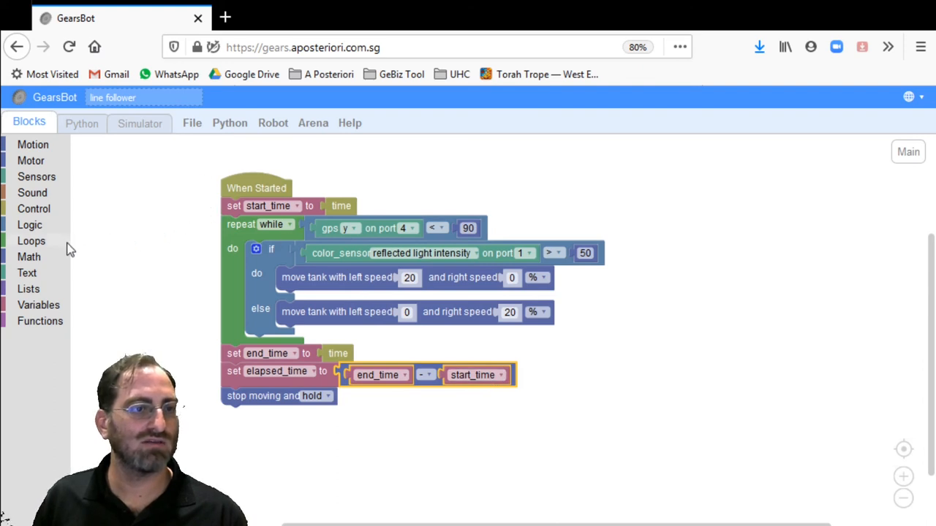
Add a print of 'create text with' joining "Elapsed Time =" and elapsed_time after the calculation
{"action": "left_click", "coordinate": [27, 272]}
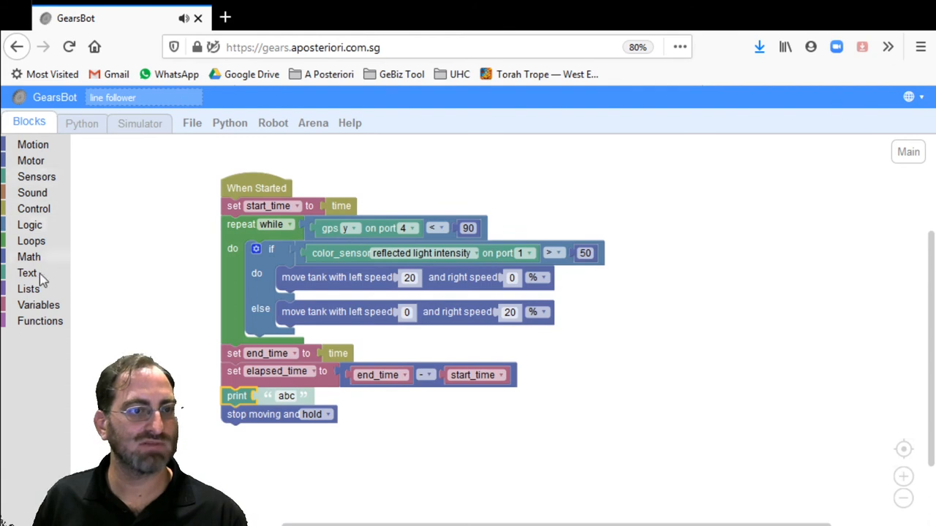
{"action": "left_click", "coordinate": [38, 304]}
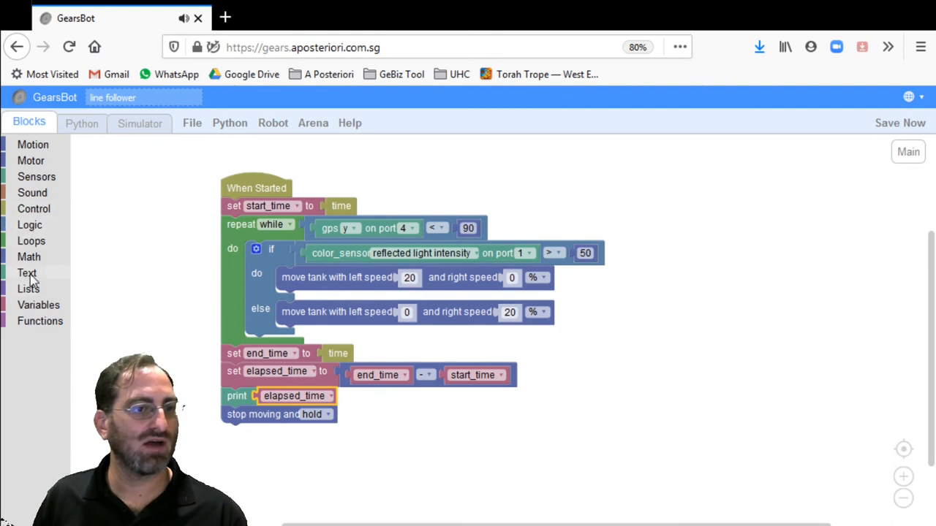
{"action": "left_click", "coordinate": [27, 272]}
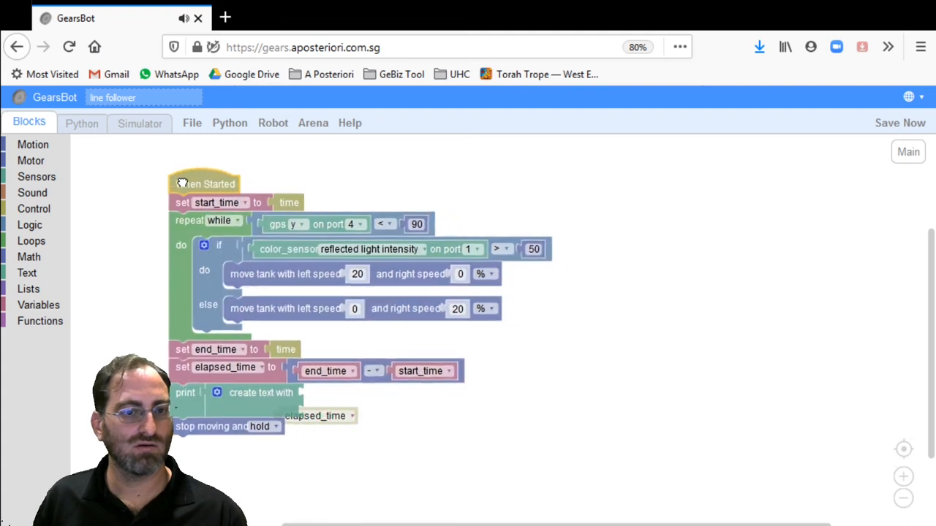
{"action": "left_click_drag", "start_coordinate": [316, 415], "coordinate": [363, 398]}
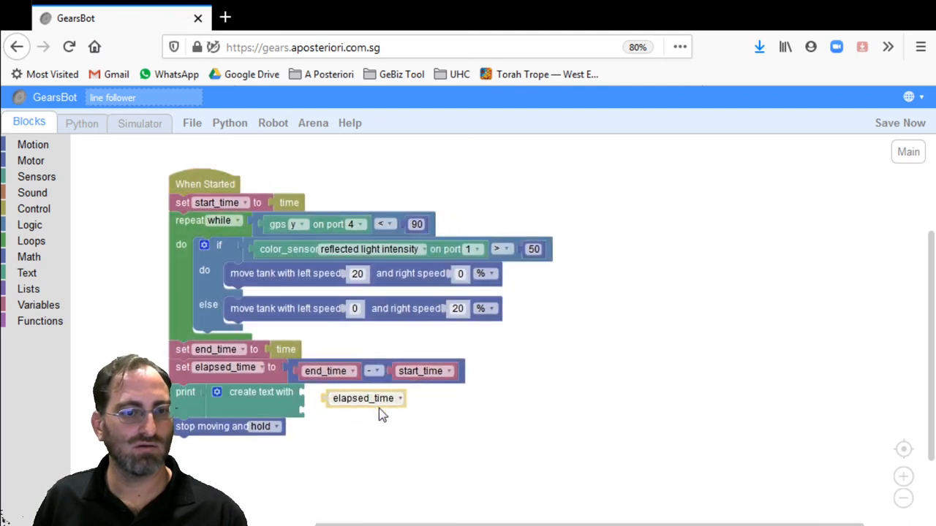
{"action": "left_click_drag", "start_coordinate": [363, 398], "coordinate": [339, 397]}
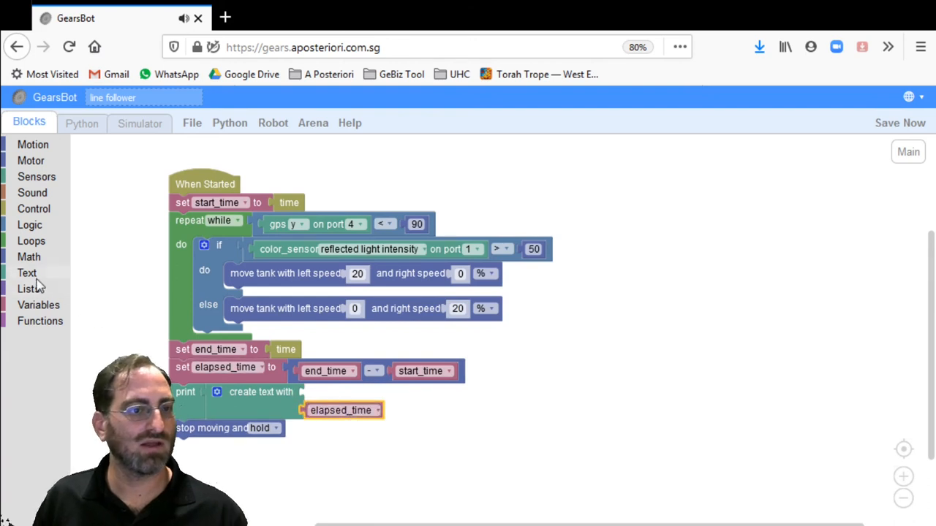
{"action": "left_click", "coordinate": [27, 272]}
{"action": "type", "text": "Elapsed Time ="}
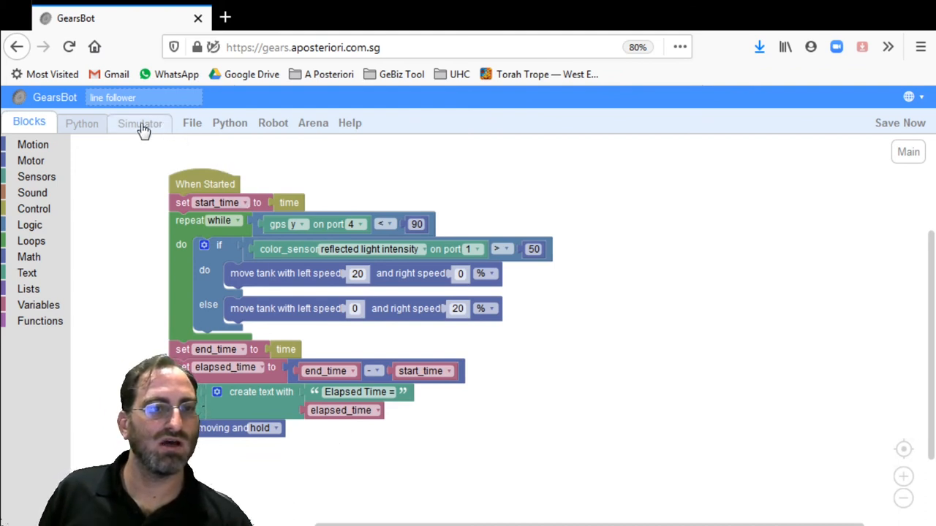
Run the program in the simulator, read about 44 s elapsed time, and return to Blocks
{"action": "left_click", "coordinate": [139, 123]}
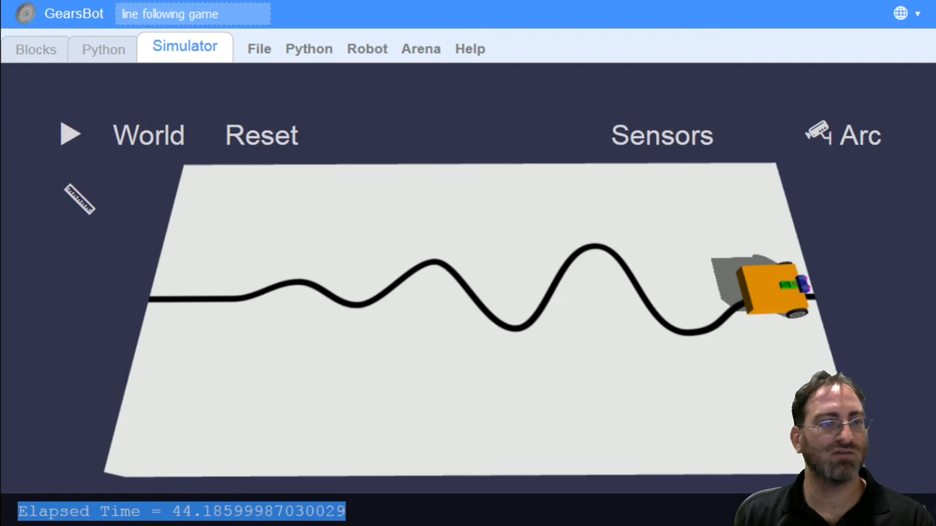
{"action": "left_click", "coordinate": [36, 46]}
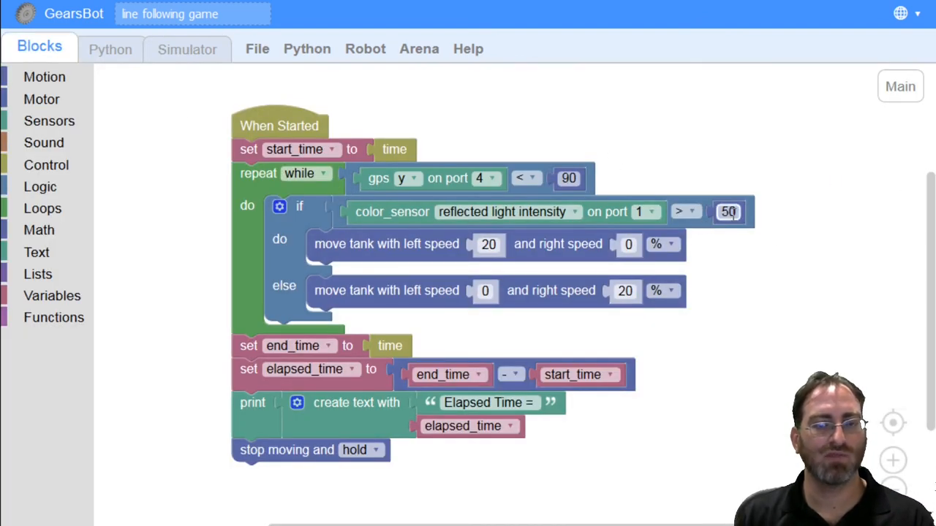
Set turn speeds to 25 and -1 in both move tank branches, keeping the if/else inside the loop
{"action": "left_click", "coordinate": [727, 211]}
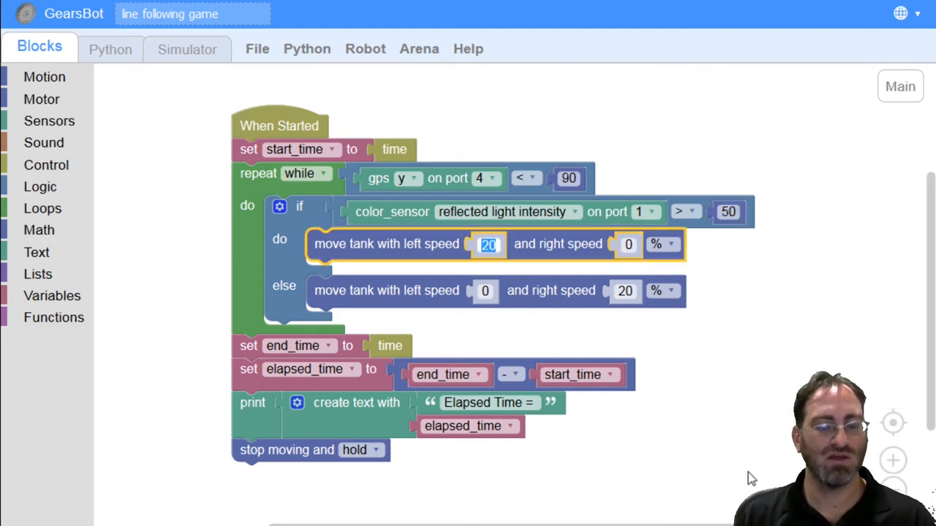
{"action": "type", "text": "25"}
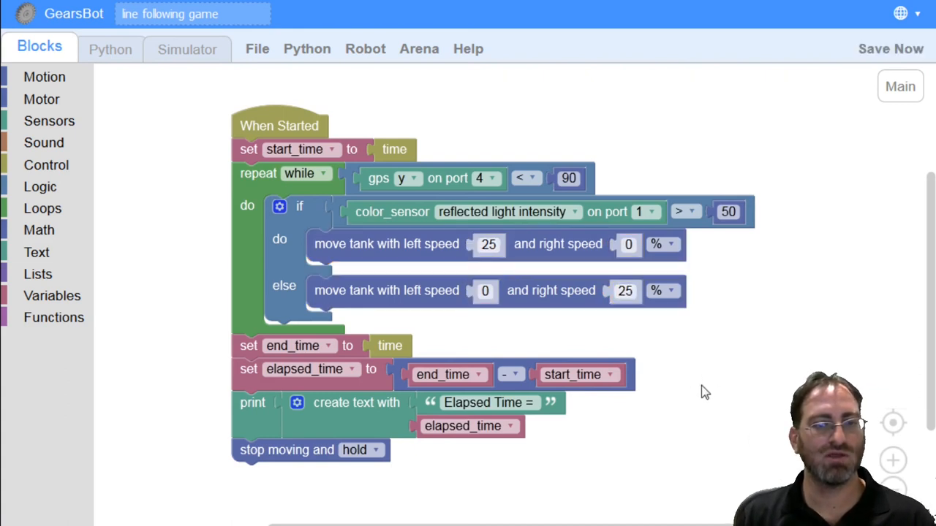
{"action": "left_click", "coordinate": [485, 291]}
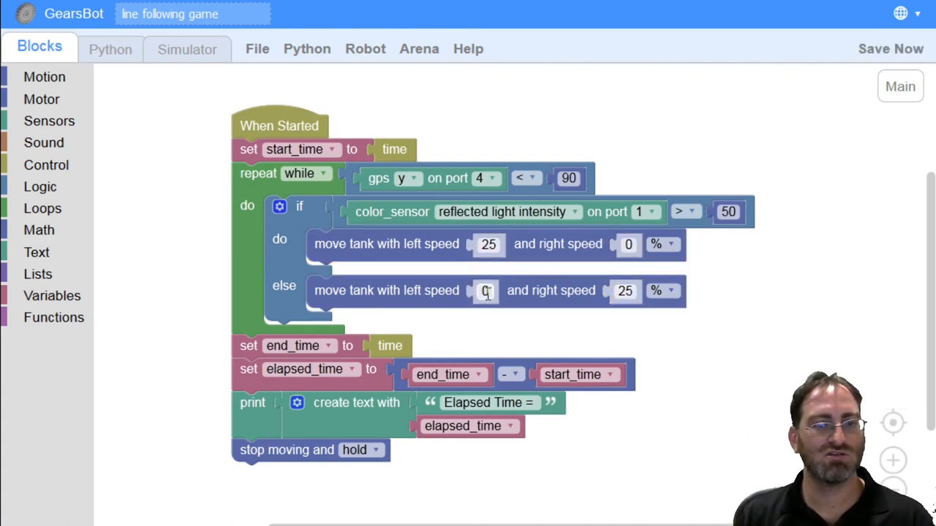
{"action": "type", "text": "-1"}
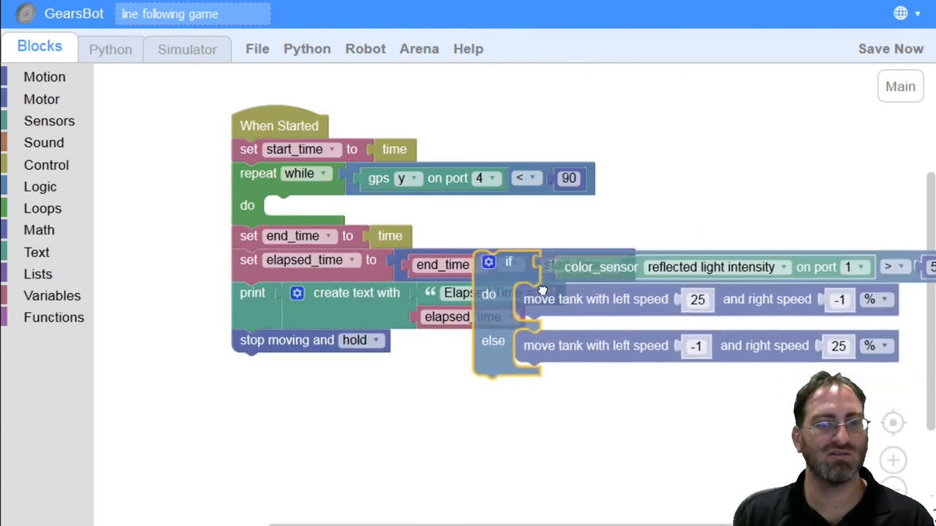
{"action": "left_click_drag", "start_coordinate": [508, 263], "coordinate": [599, 387]}
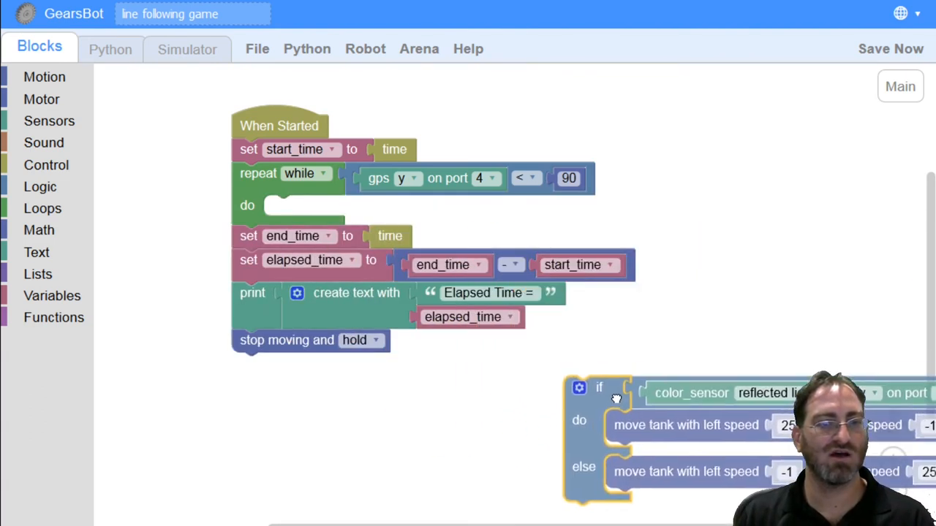
{"action": "left_click_drag", "start_coordinate": [600, 388], "coordinate": [302, 214]}
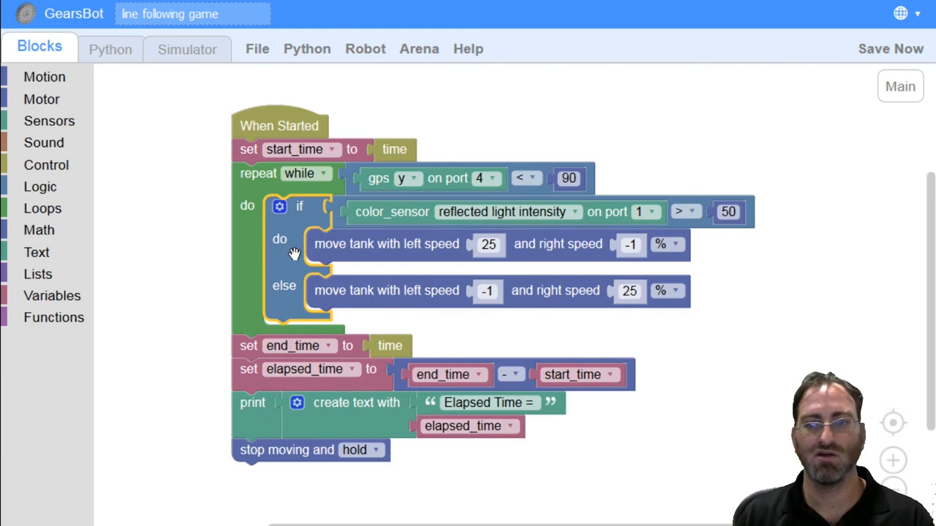
{"action": "mouse_move", "coordinate": [290, 252]}
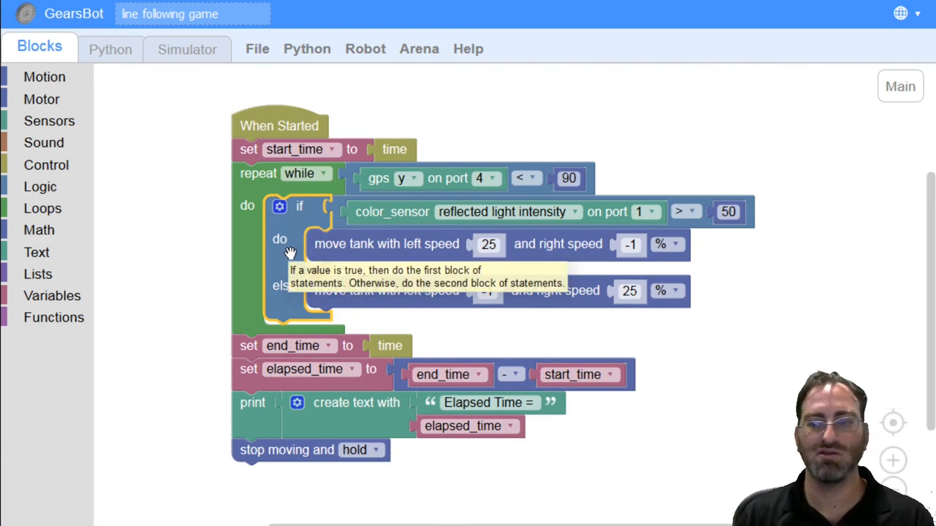
{"action": "mouse_move", "coordinate": [255, 117]}
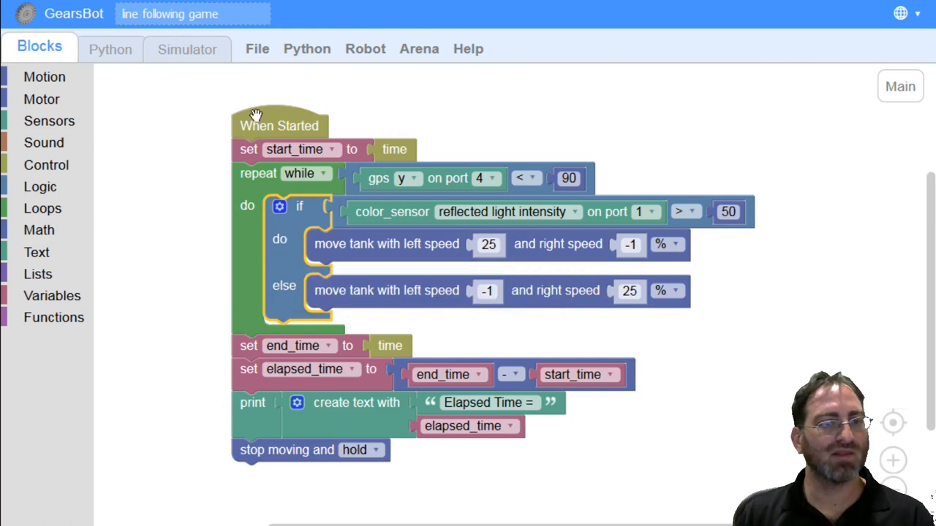
Run the tuned program in the simulator, printing Elapsed Time = 37.495, and shrink the console
{"action": "left_click", "coordinate": [184, 47]}
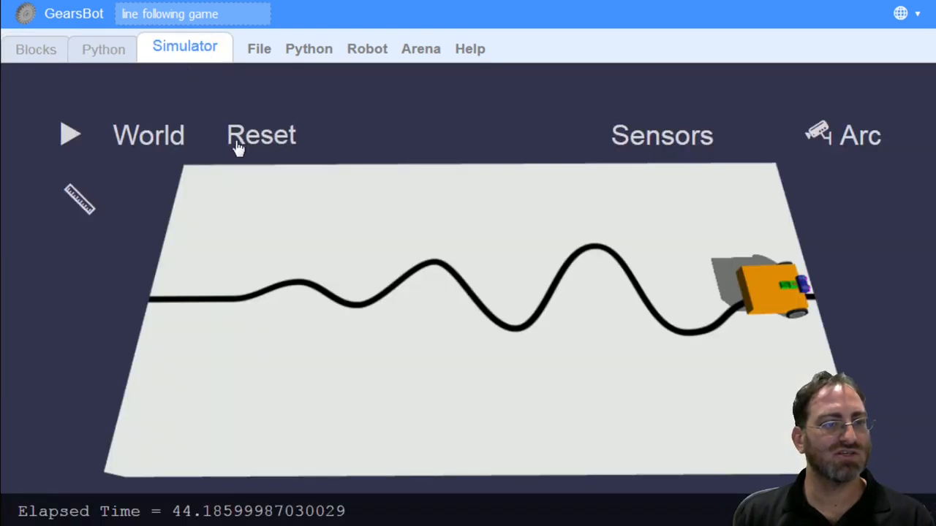
{"action": "left_click", "coordinate": [261, 136]}
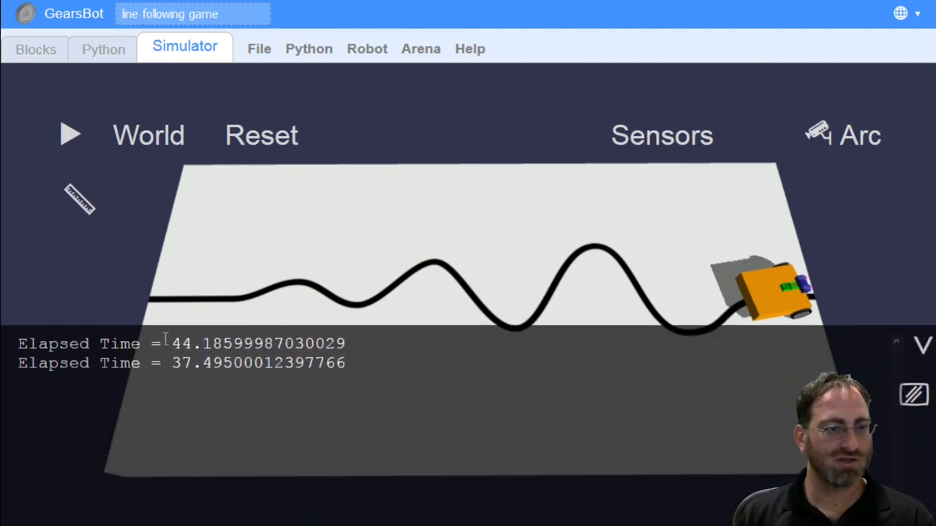
{"action": "left_click_drag", "start_coordinate": [165, 344], "coordinate": [347, 363]}
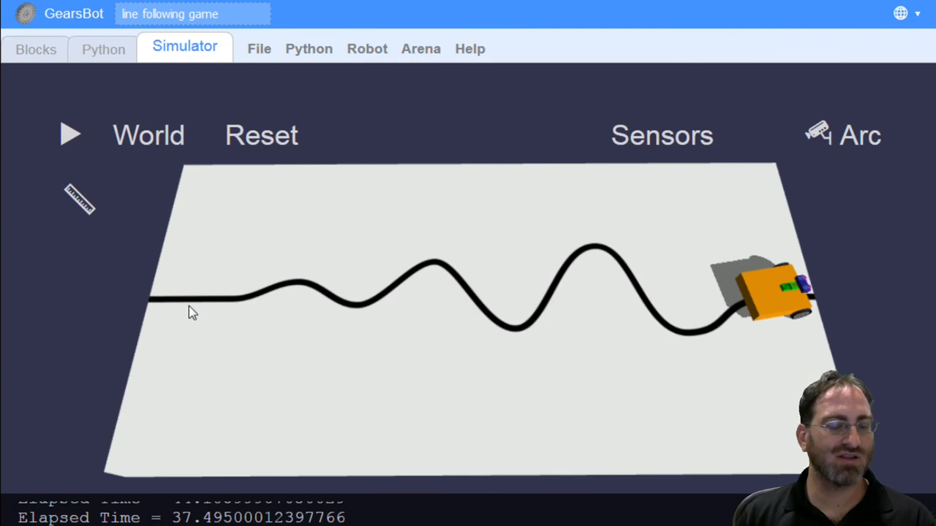
{"action": "mouse_move", "coordinate": [178, 300]}
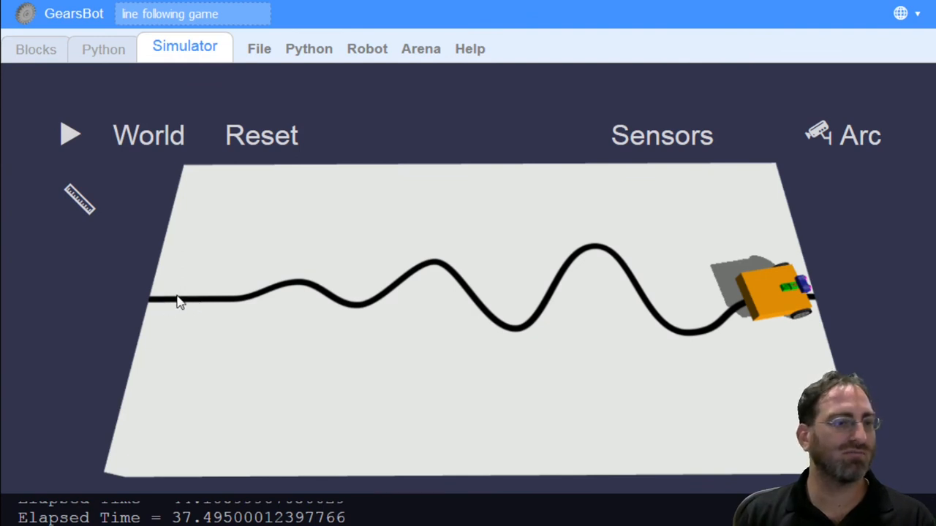
{"action": "mouse_move", "coordinate": [203, 306]}
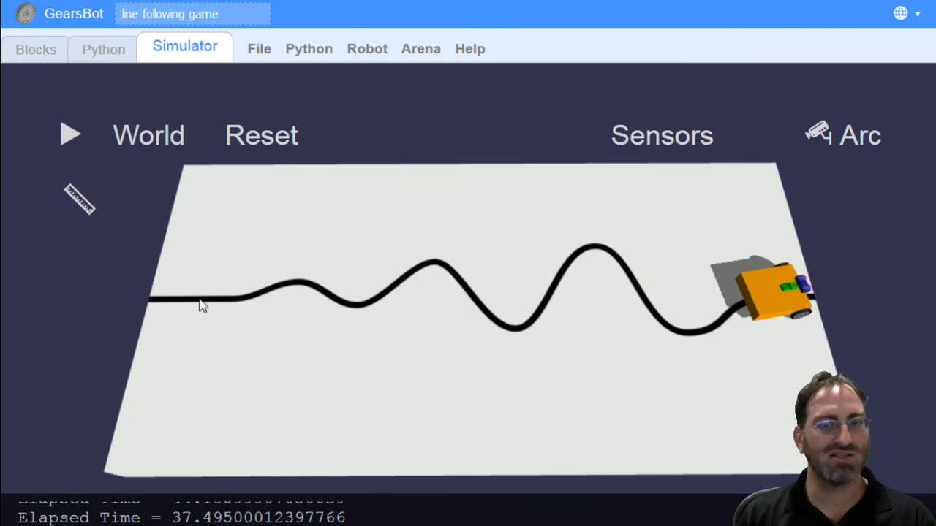
{"action": "mouse_move", "coordinate": [179, 310]}
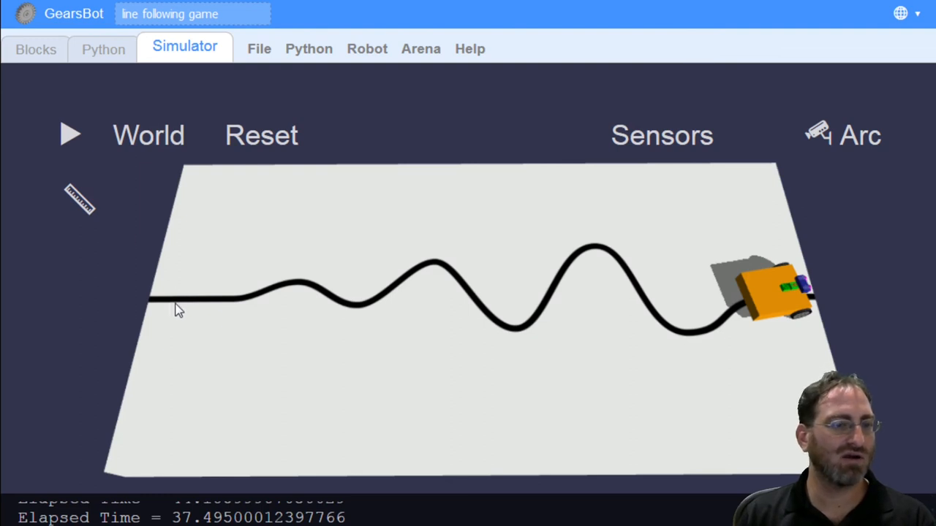
{"action": "mouse_move", "coordinate": [186, 304]}
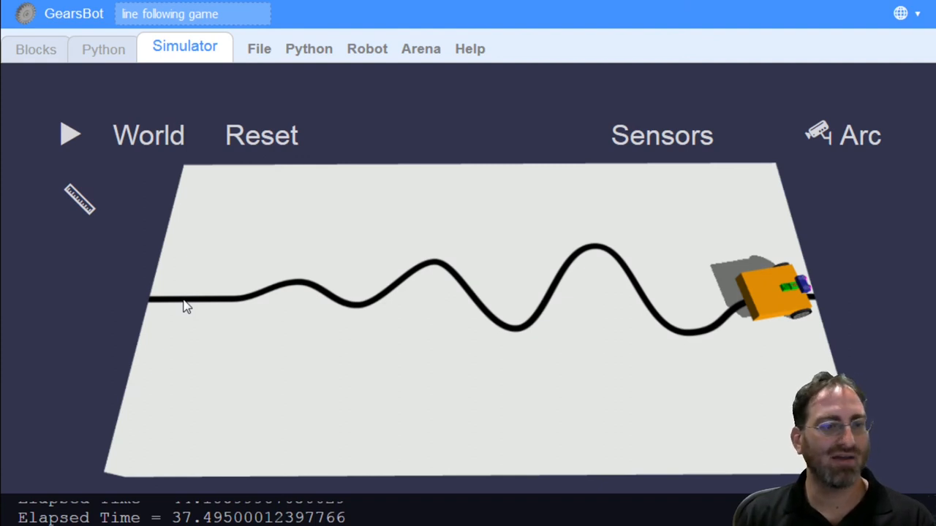
{"action": "mouse_move", "coordinate": [177, 311]}
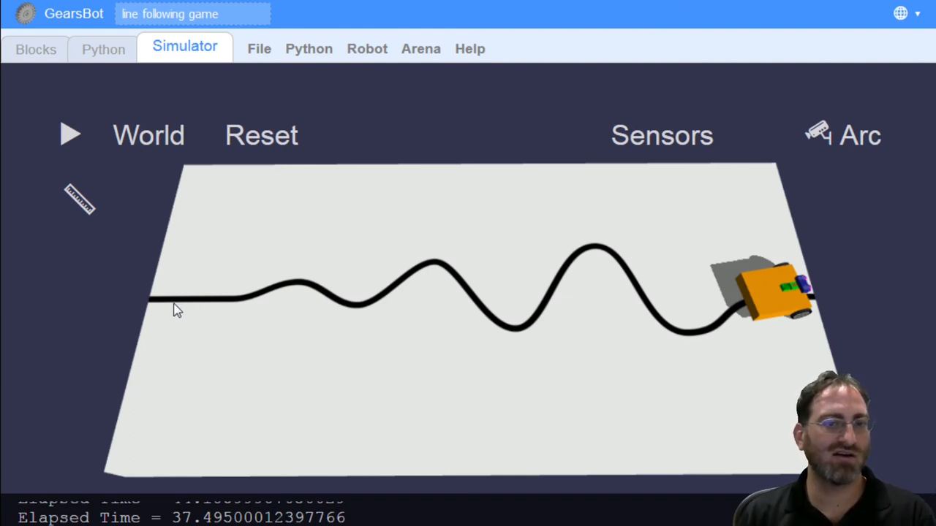
{"action": "mouse_move", "coordinate": [163, 306]}
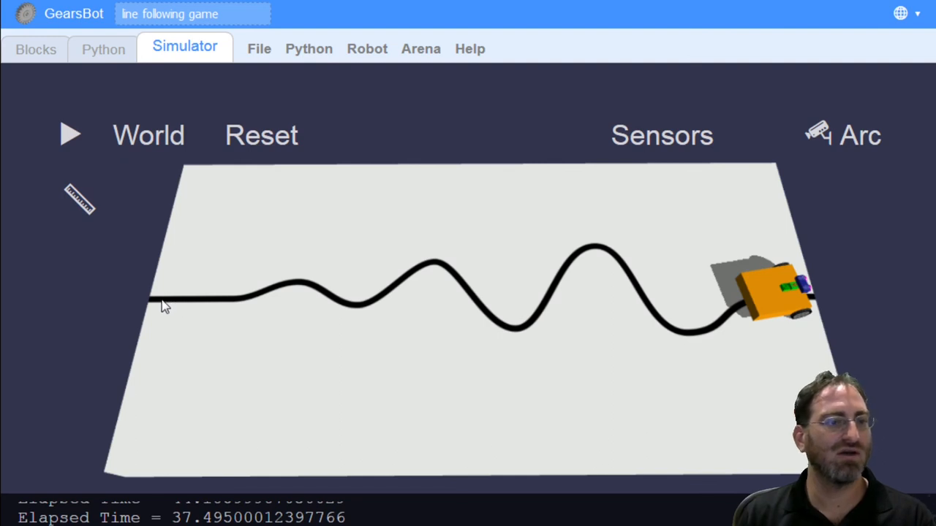
{"action": "mouse_move", "coordinate": [206, 308]}
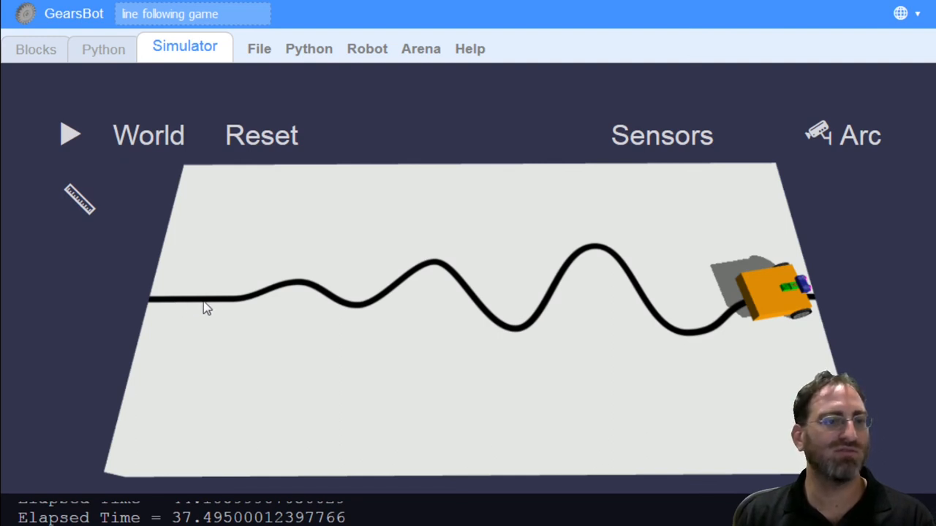
{"action": "mouse_move", "coordinate": [264, 311]}
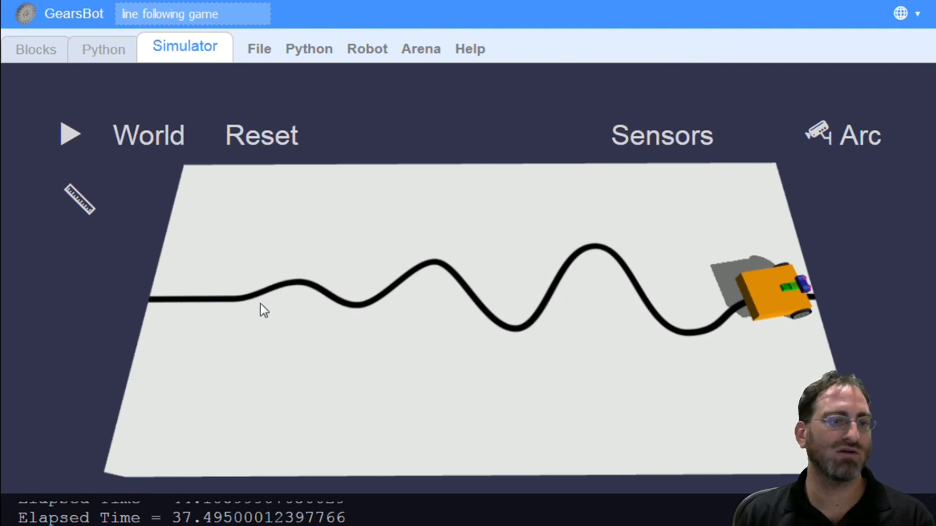
{"action": "mouse_move", "coordinate": [219, 314]}
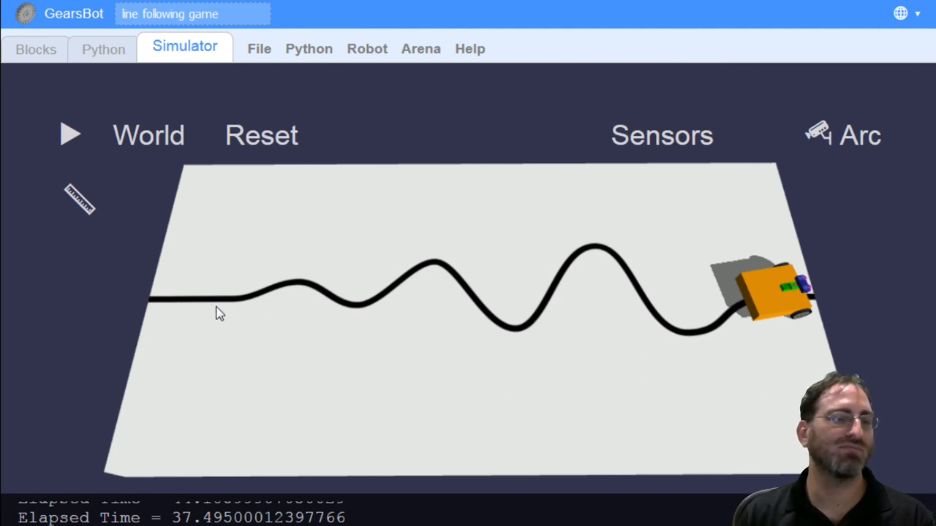
{"action": "mouse_move", "coordinate": [247, 307]}
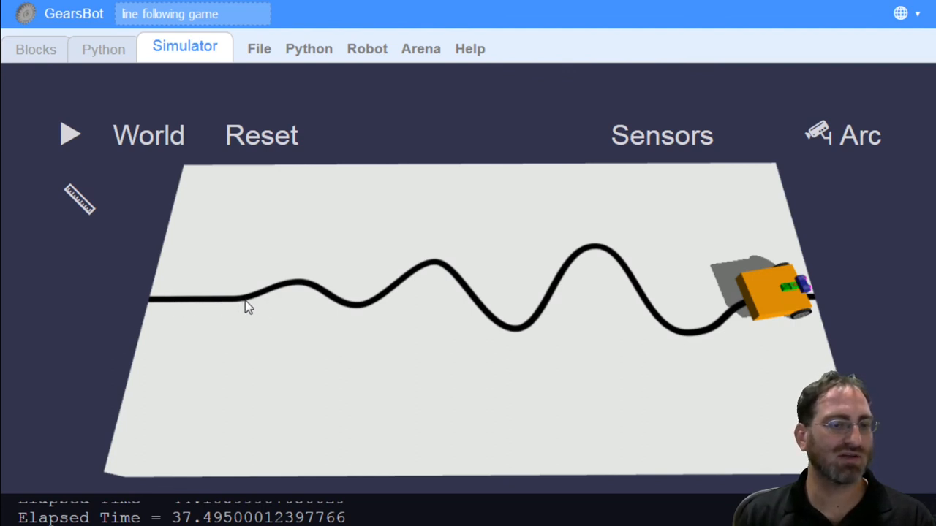
{"action": "mouse_move", "coordinate": [191, 312]}
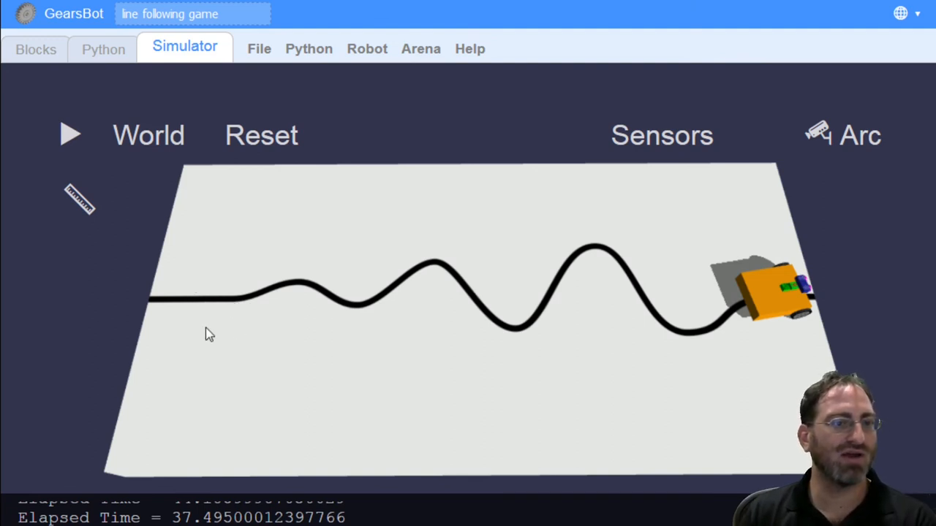
{"action": "mouse_move", "coordinate": [217, 324]}
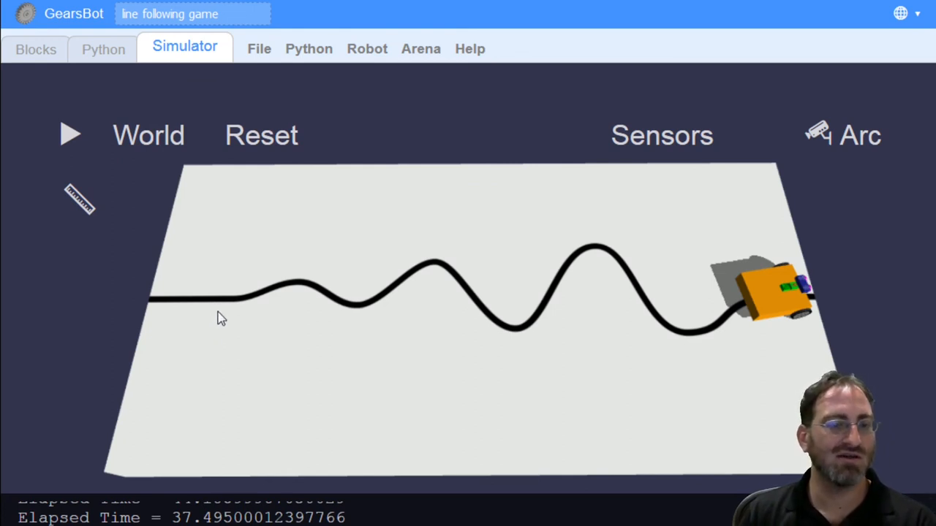
{"action": "mouse_move", "coordinate": [190, 367]}
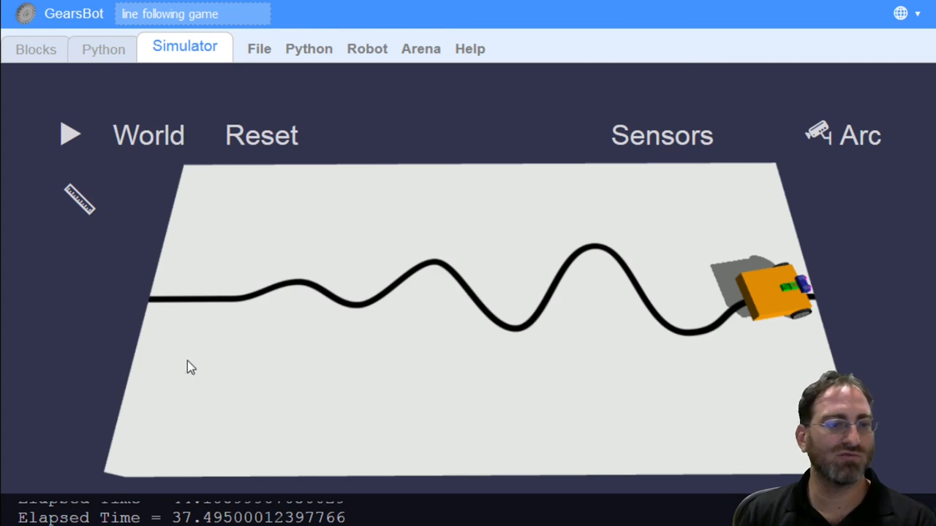
{"action": "mouse_move", "coordinate": [264, 313]}
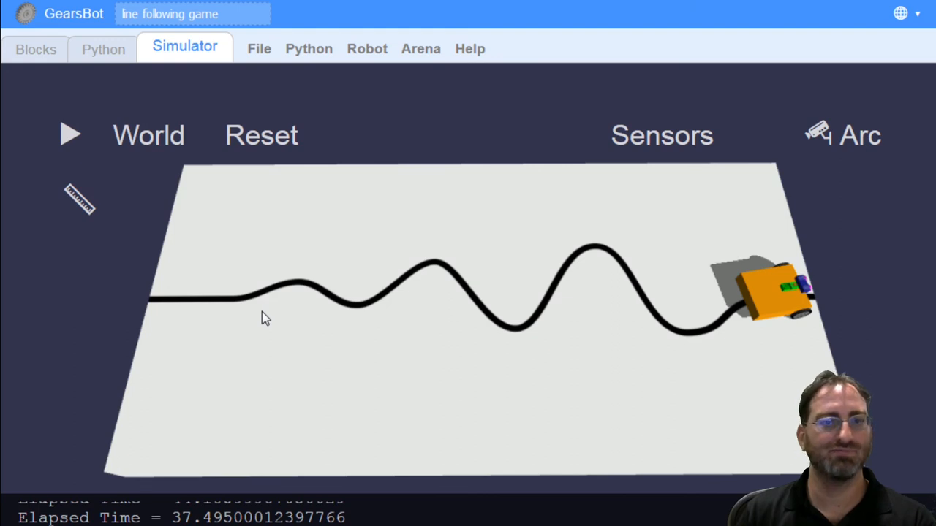
{"action": "mouse_move", "coordinate": [429, 284]}
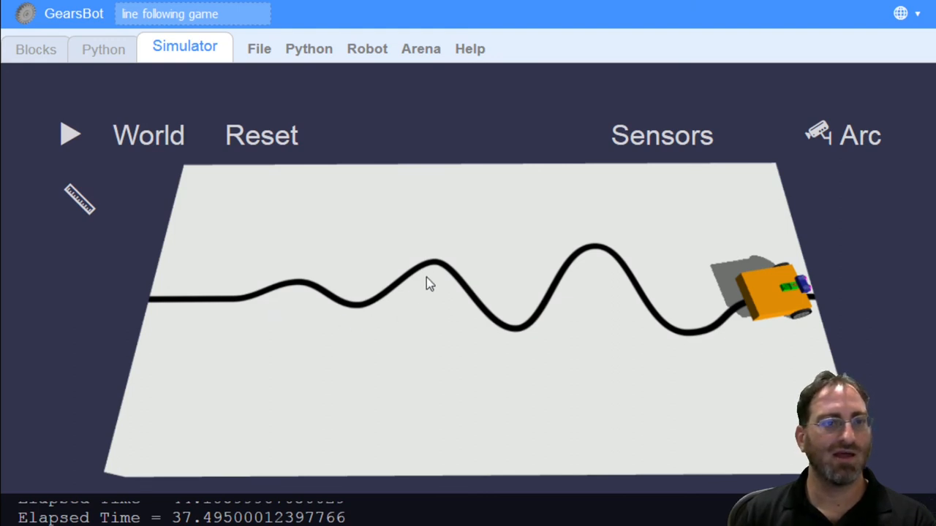